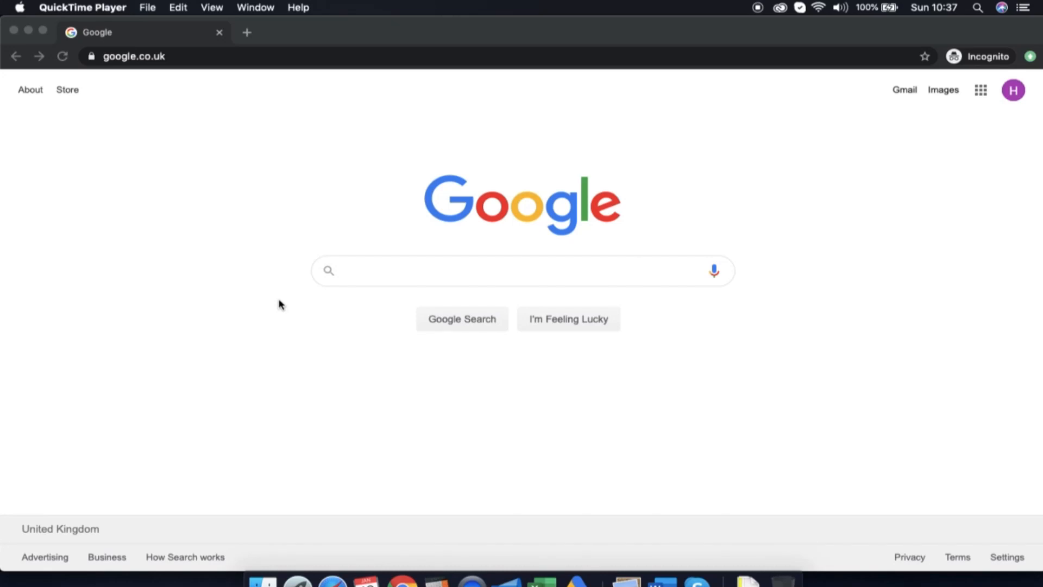
# Search for Google Ads and sign in to reach the All campaigns overview
pyautogui.click(134, 56)
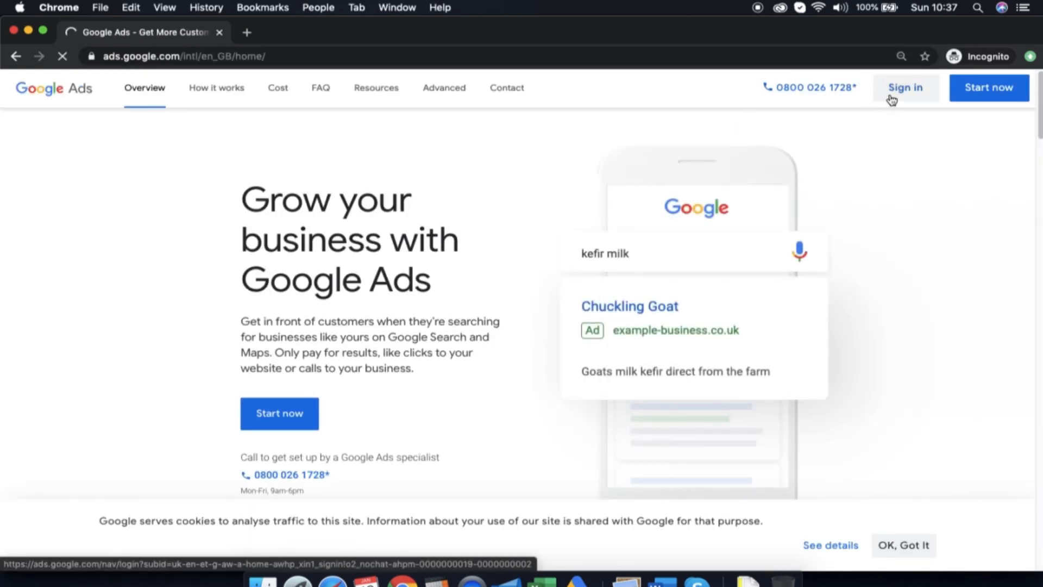
pyautogui.click(905, 87)
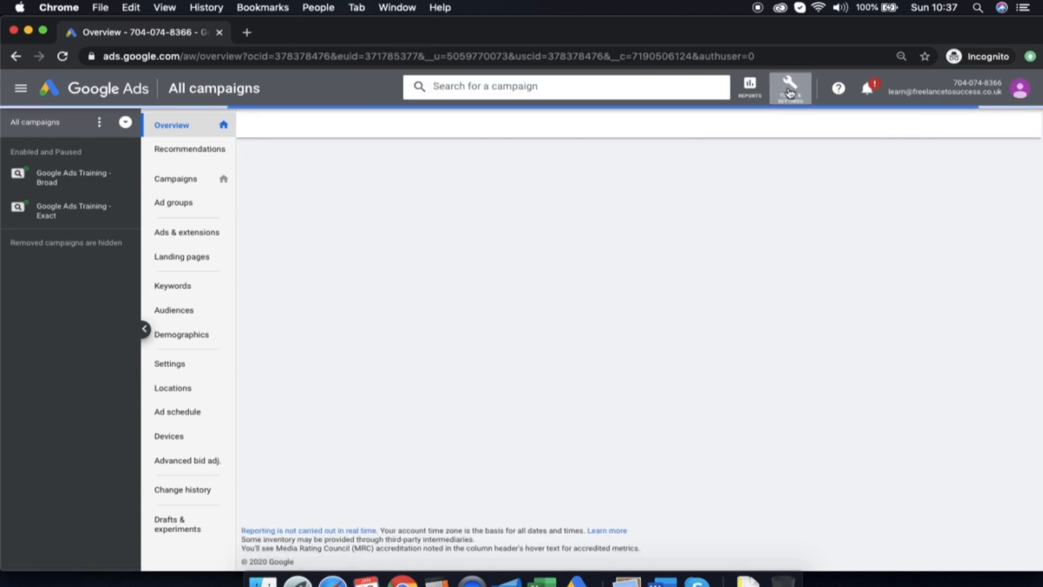
# Choose Keyword Planner from the Tools & Settings planning menu
pyautogui.click(790, 86)
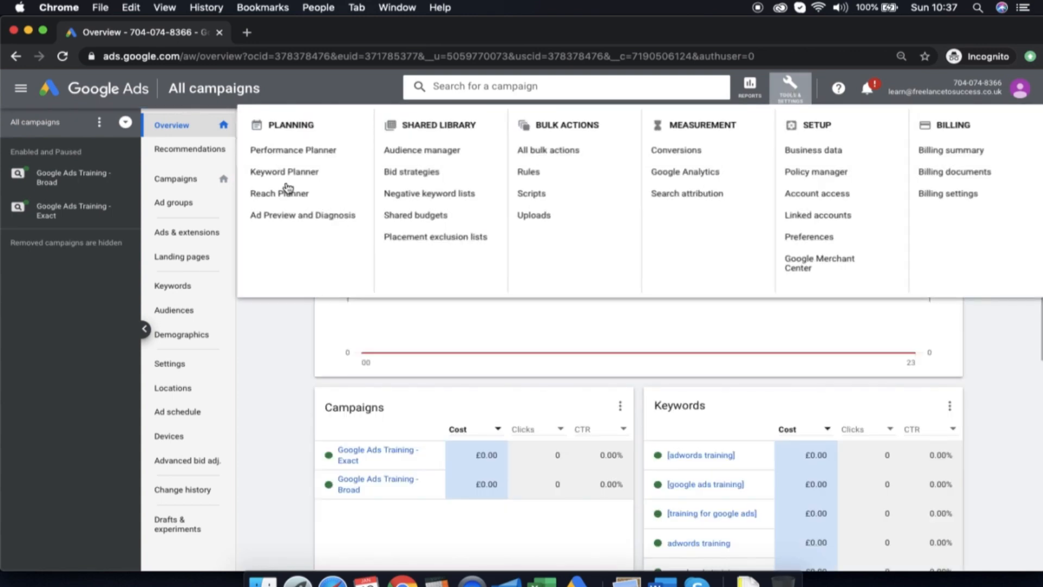
pyautogui.moveTo(284, 172)
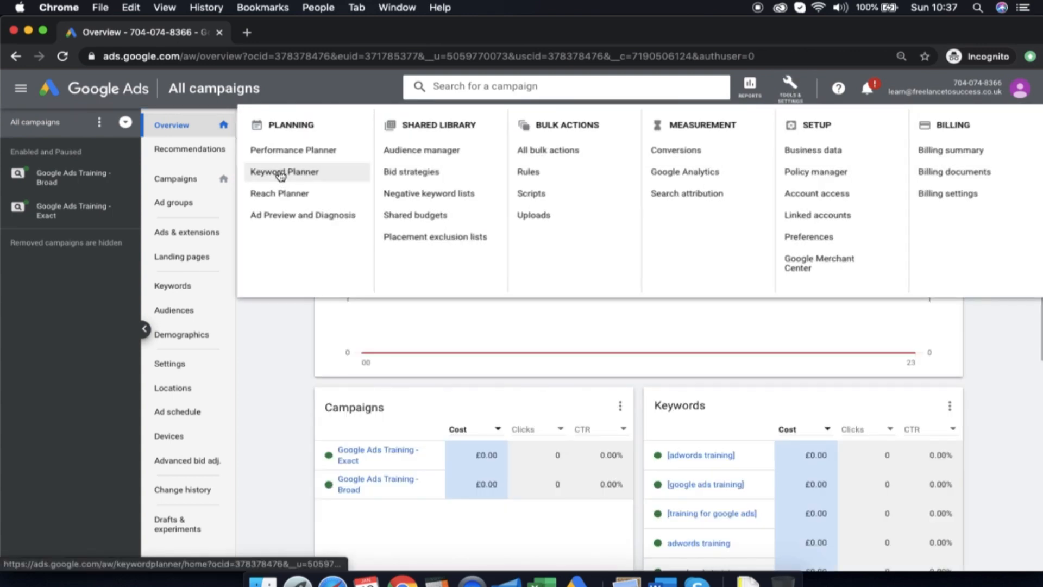
pyautogui.click(284, 172)
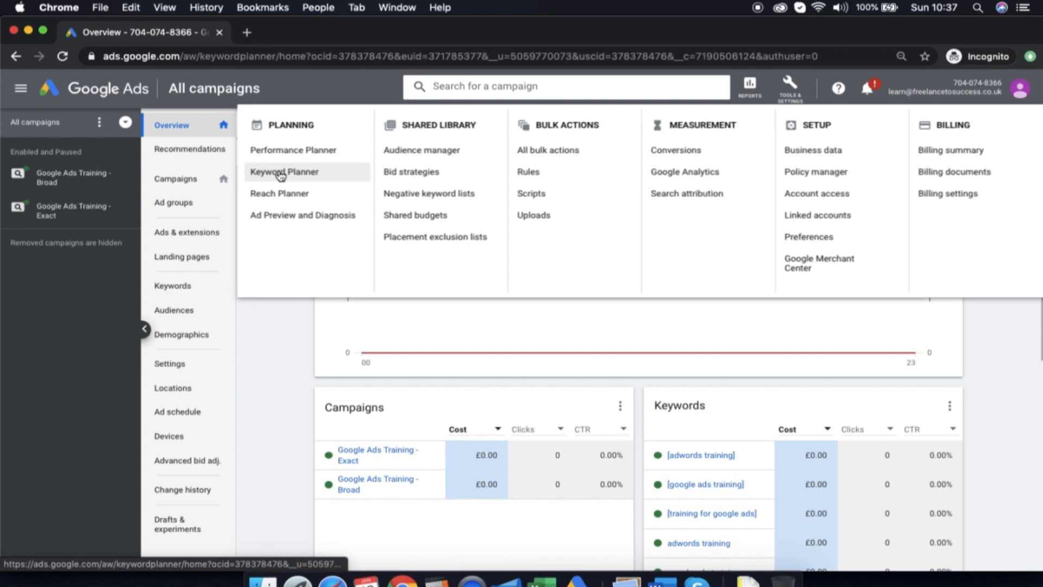
pyautogui.click(283, 171)
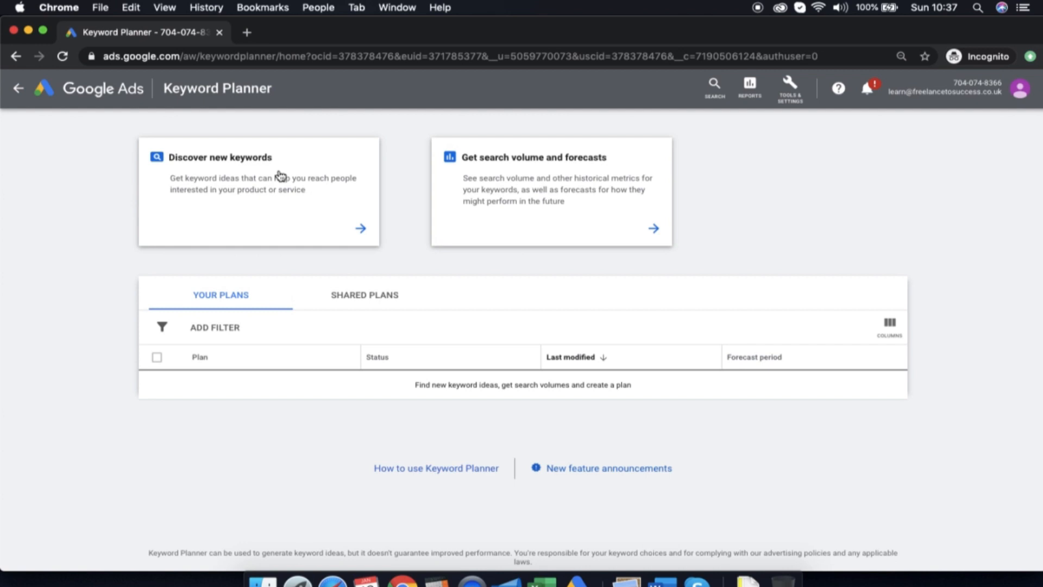
# Discover new keywords from seeds ppc training, learn ppc, adwords training and google ads training
pyautogui.click(259, 191)
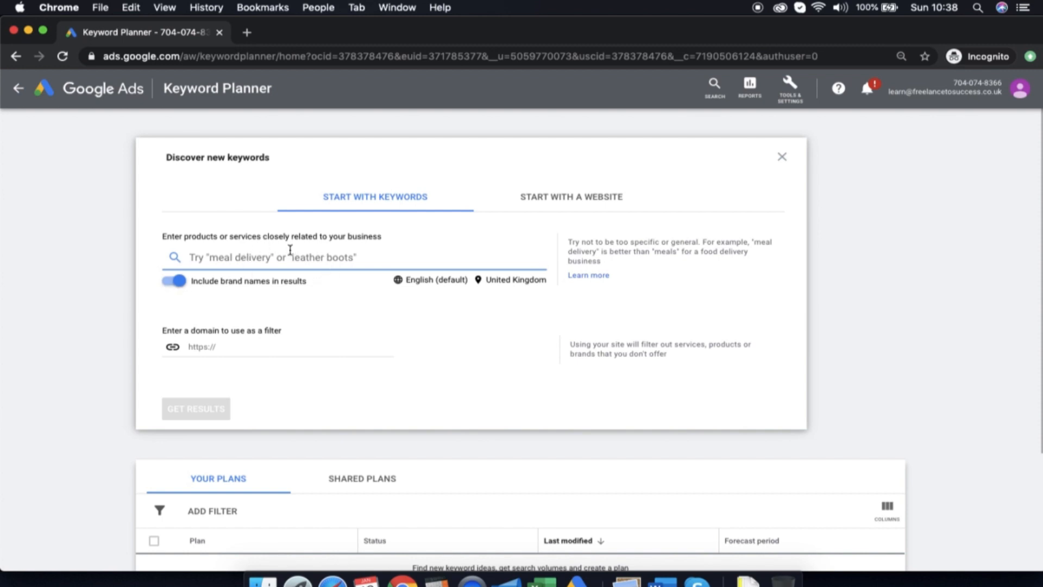
pyautogui.write('ppc training')
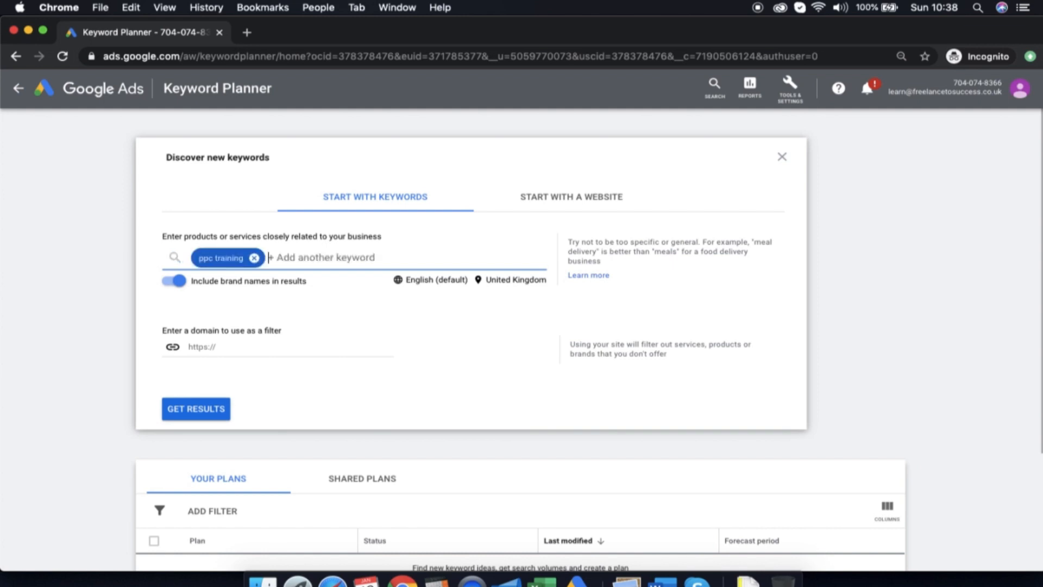
pyautogui.write('learn ppc')
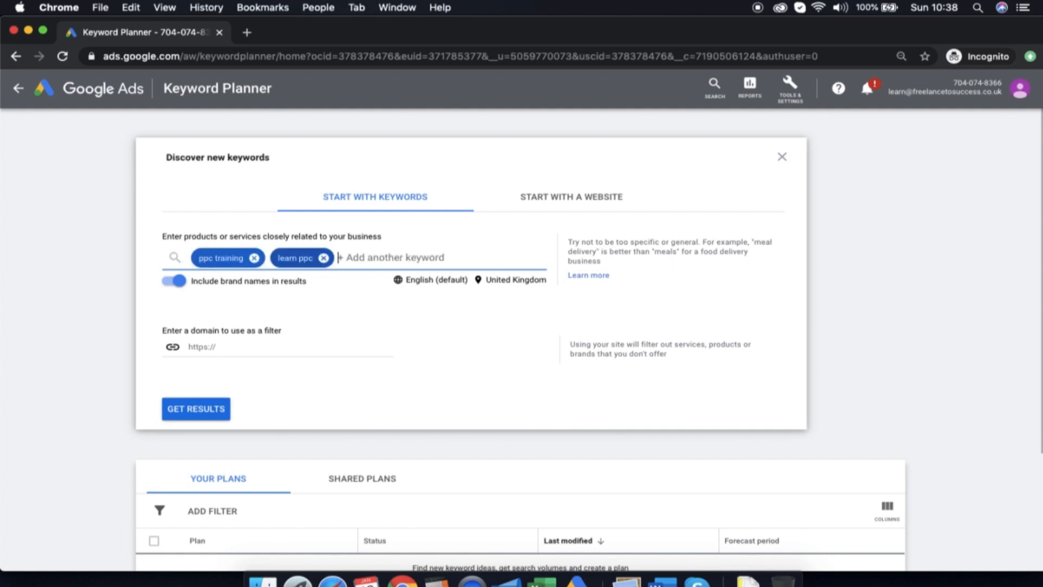
pyautogui.write('adwords train')
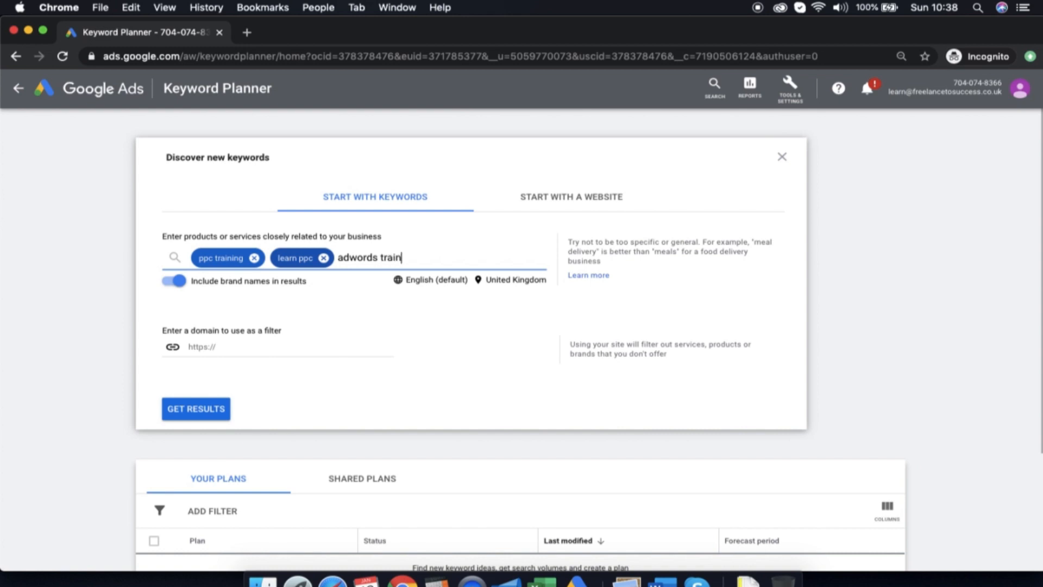
pyautogui.write('google ads training')
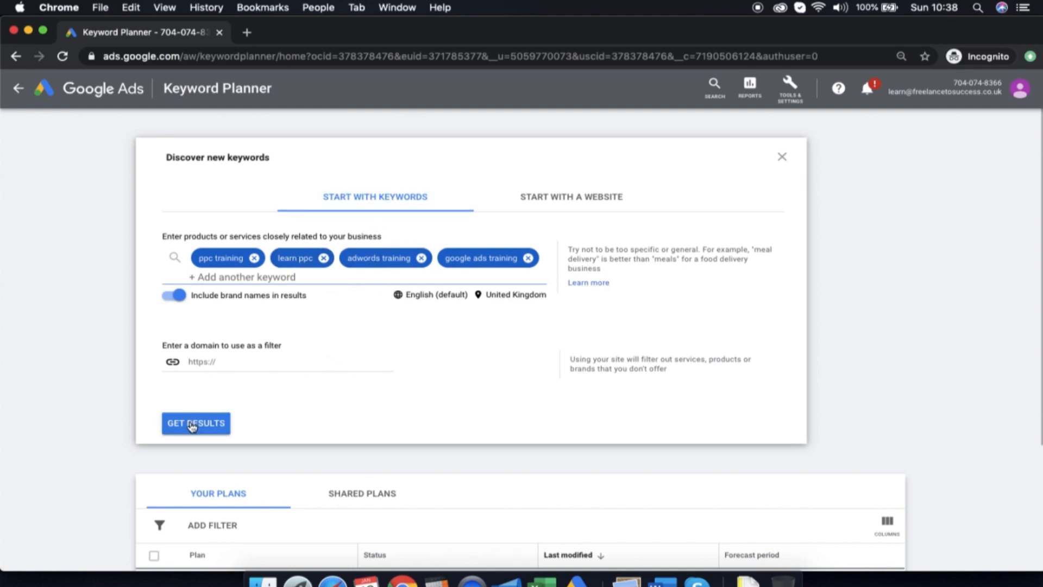
pyautogui.click(196, 422)
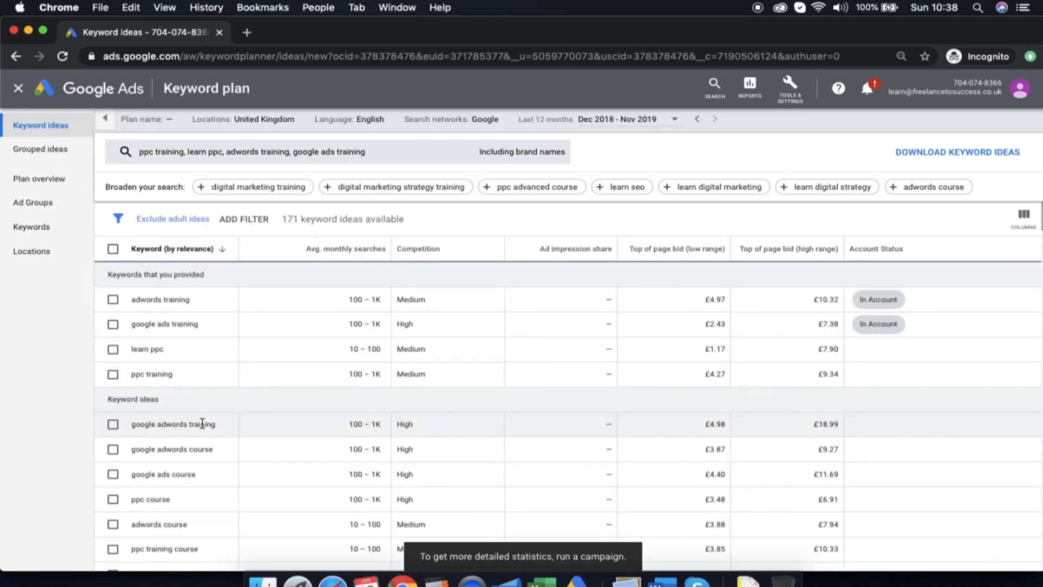
pyautogui.moveTo(167, 179)
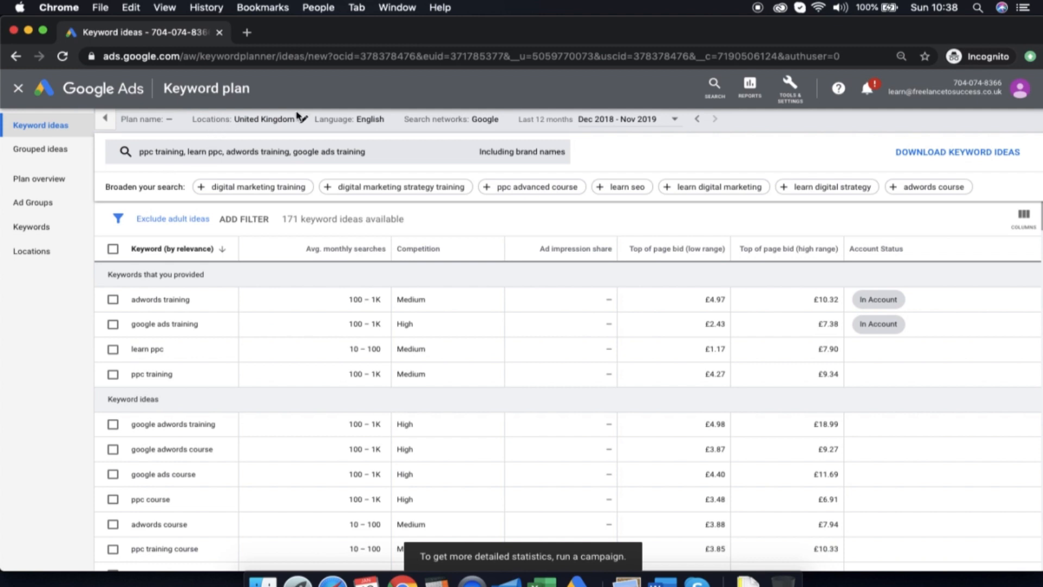
pyautogui.moveTo(550, 128)
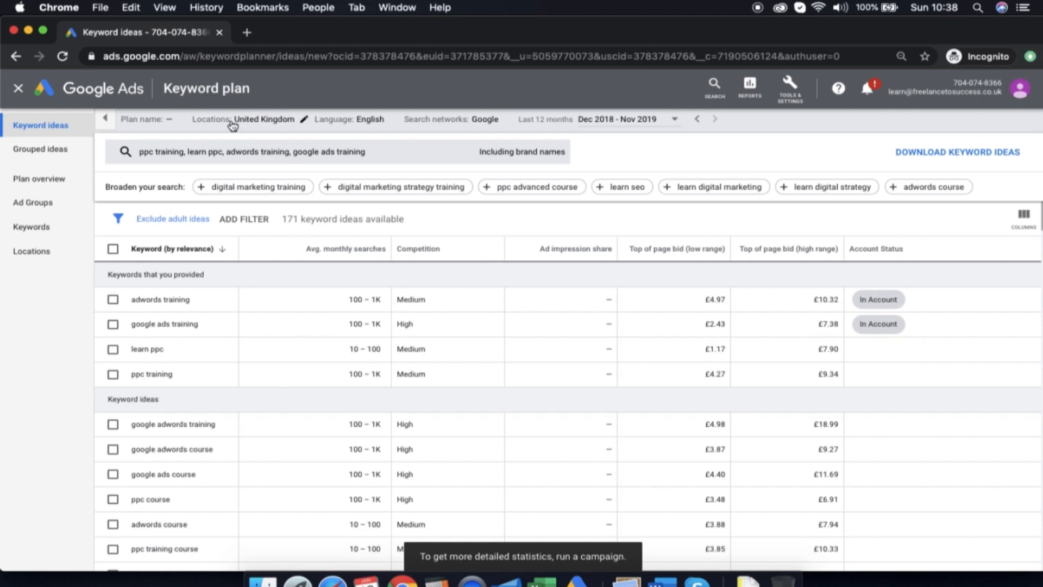
pyautogui.moveTo(225, 128)
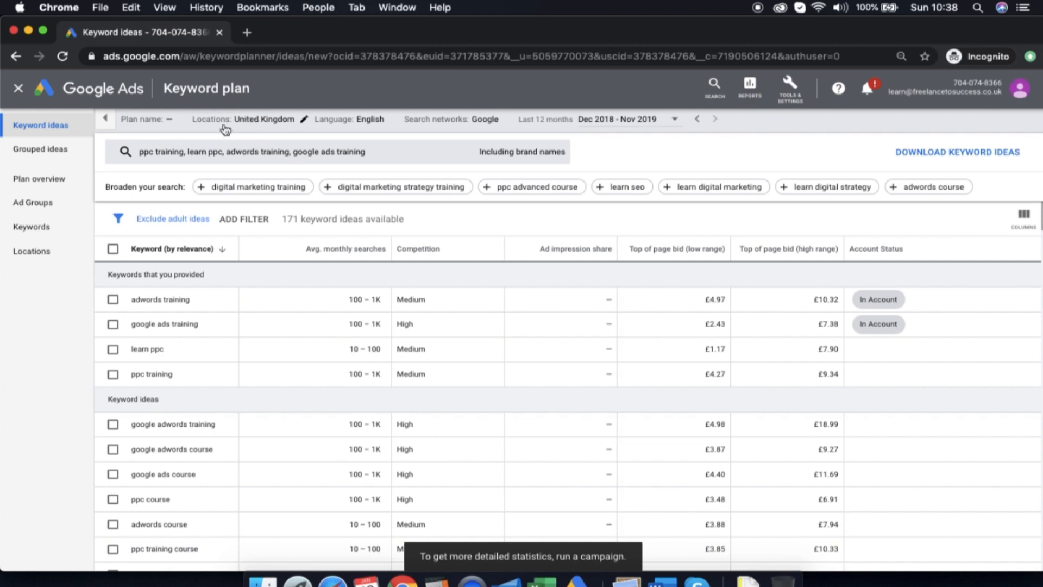
pyautogui.moveTo(359, 130)
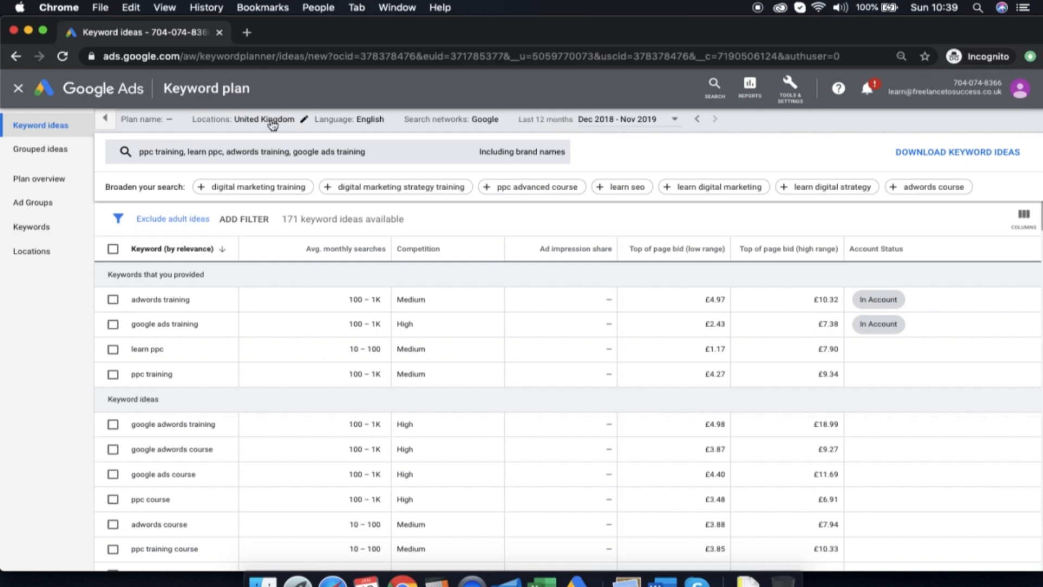
pyautogui.moveTo(349, 131)
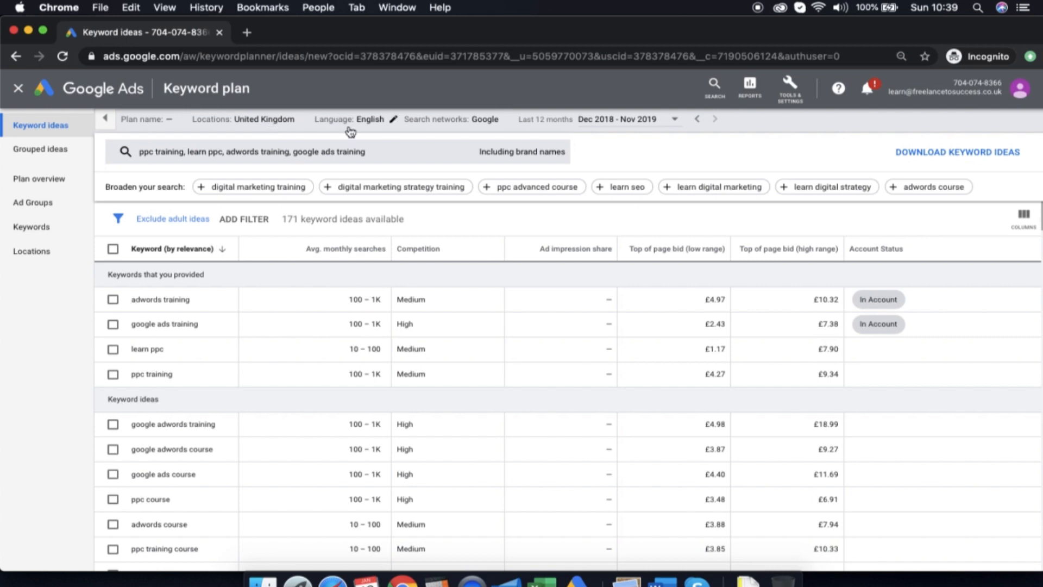
pyautogui.moveTo(444, 186)
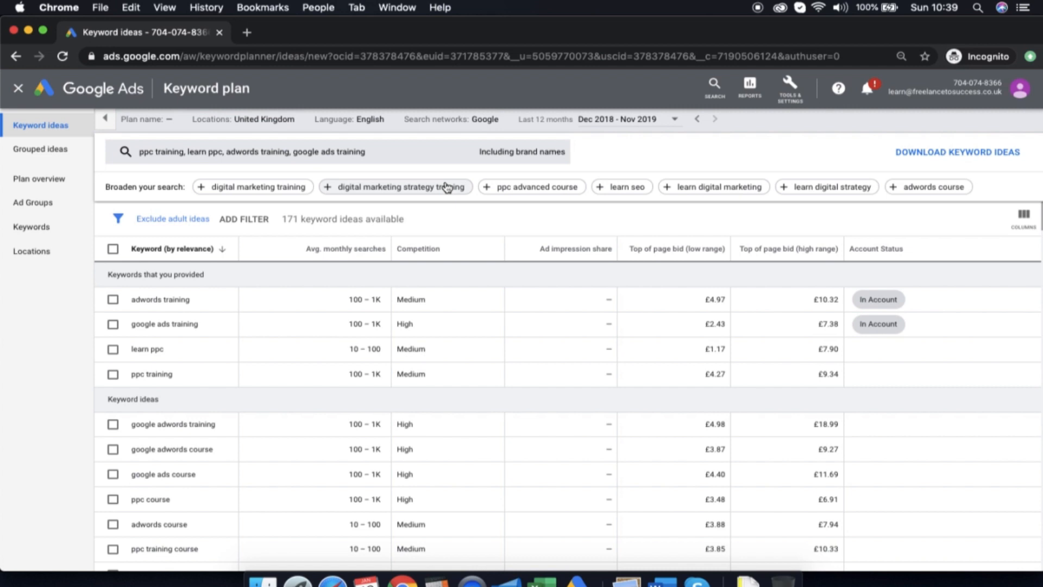
pyautogui.moveTo(311, 274)
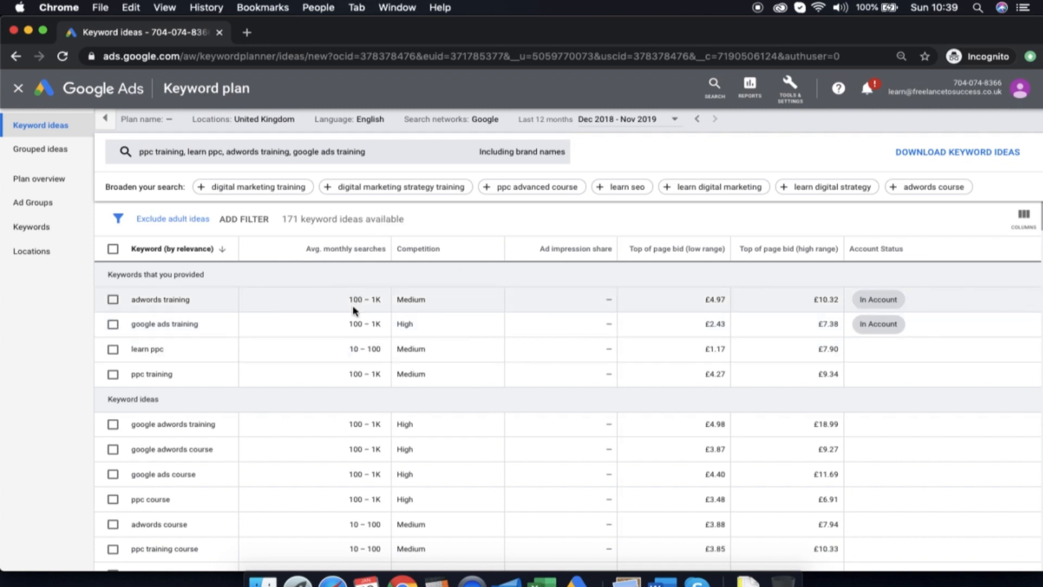
pyautogui.moveTo(341, 358)
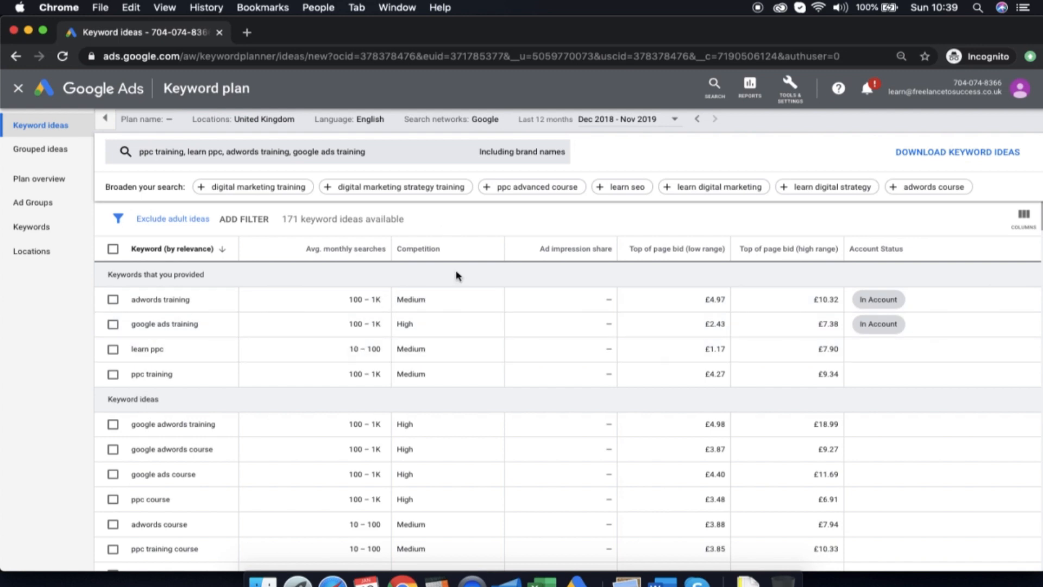
pyautogui.moveTo(445, 293)
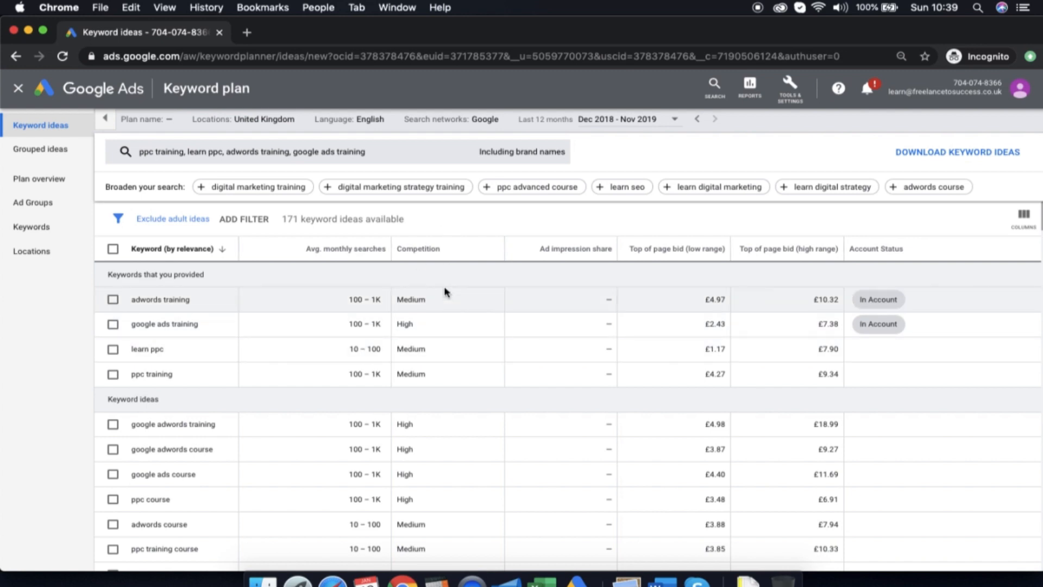
pyautogui.moveTo(435, 309)
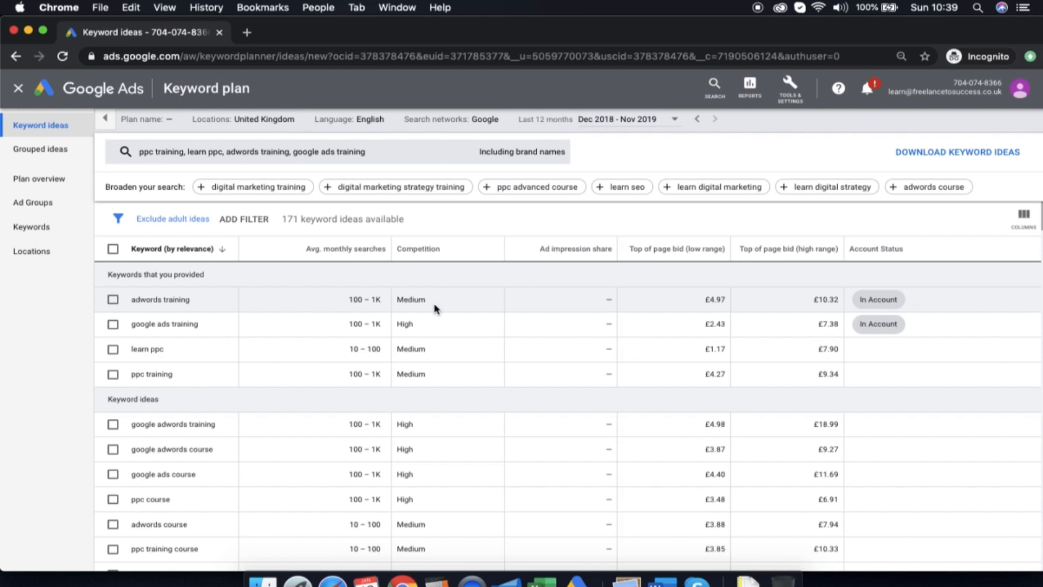
pyautogui.moveTo(446, 333)
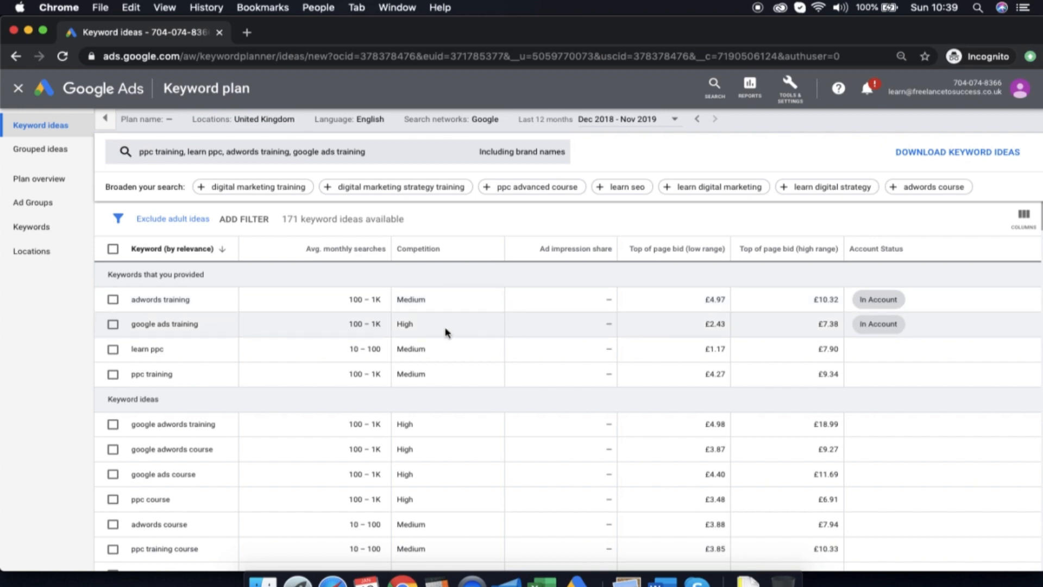
pyautogui.moveTo(475, 327)
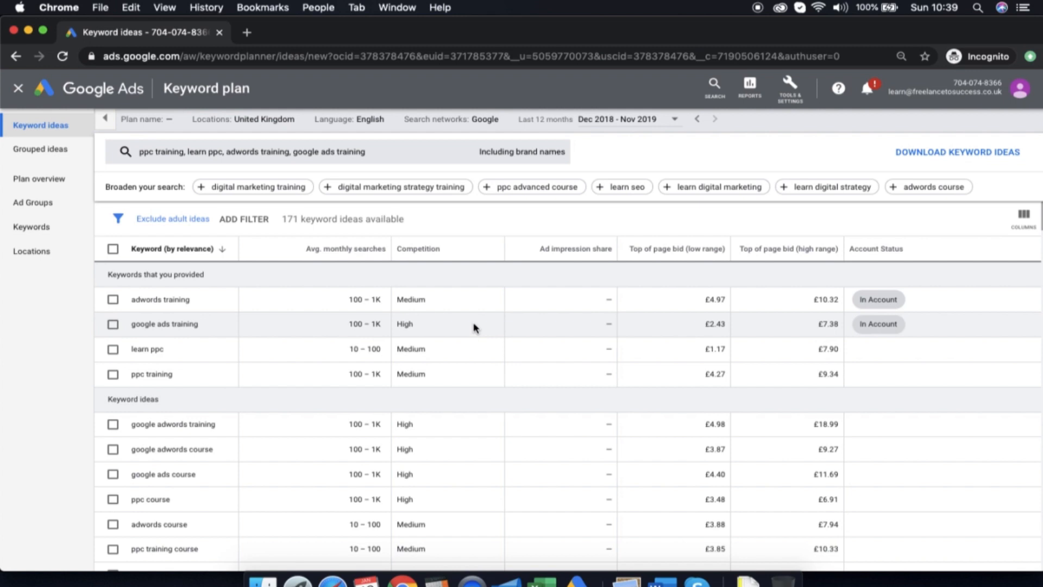
pyautogui.moveTo(674, 248)
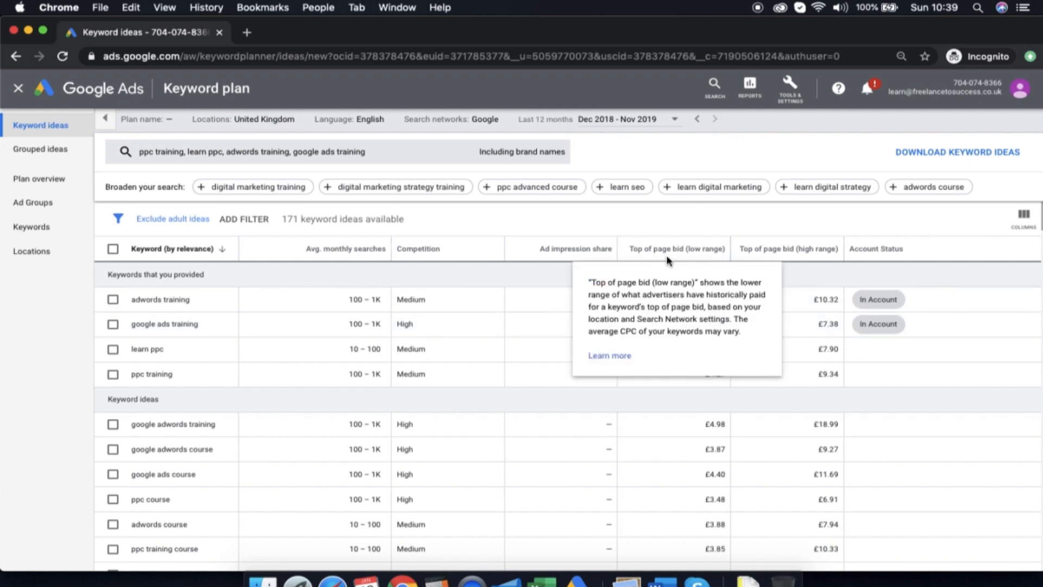
pyautogui.moveTo(687, 406)
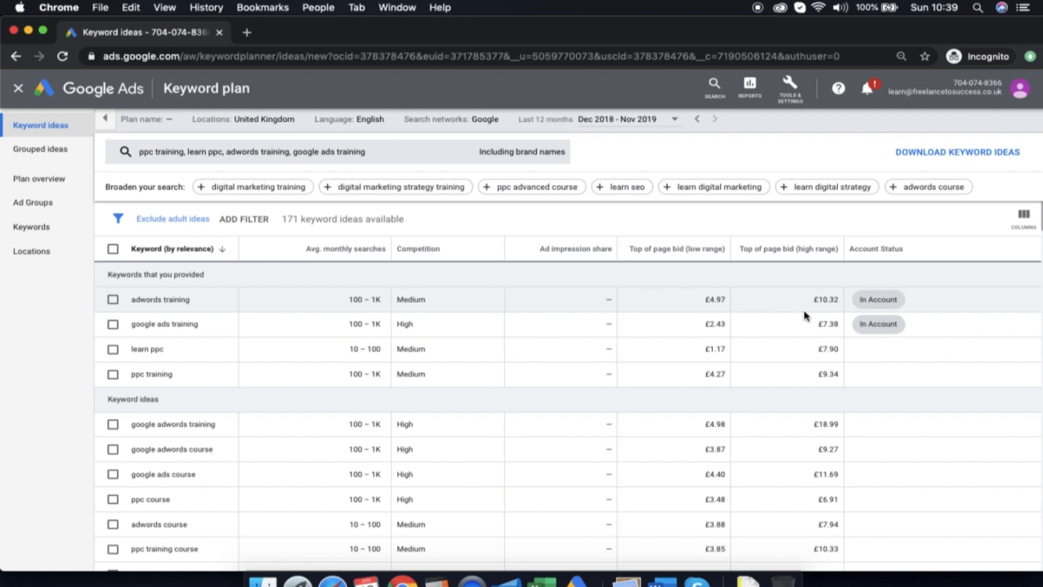
pyautogui.moveTo(822, 312)
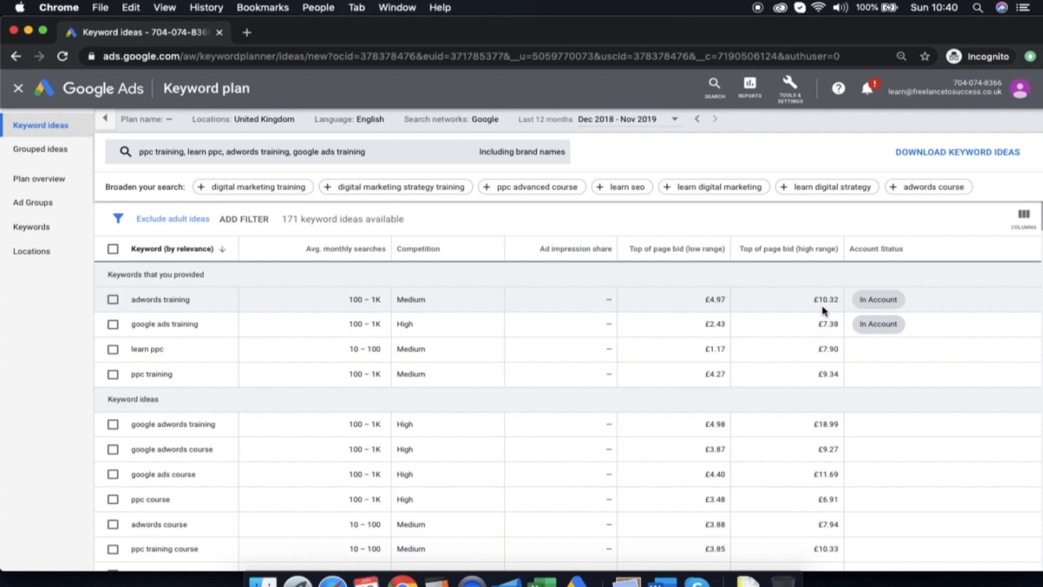
pyautogui.moveTo(899, 273)
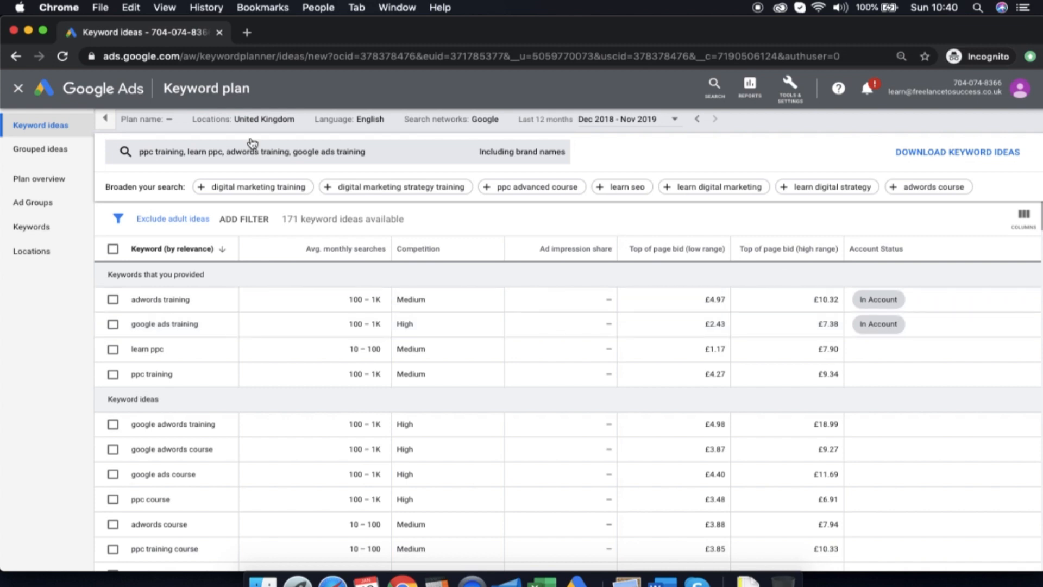
pyautogui.moveTo(535, 317)
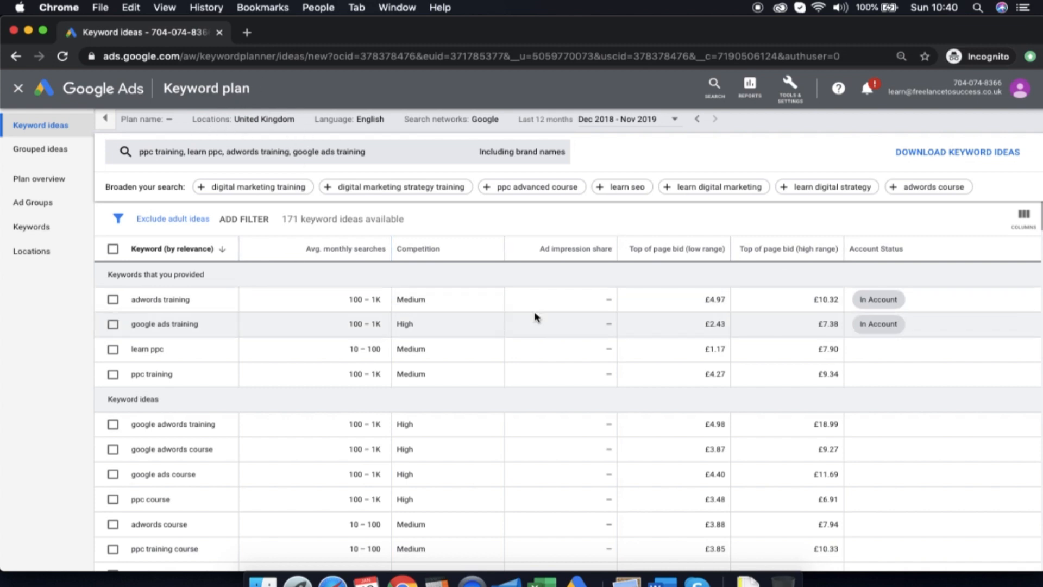
pyautogui.scroll(-3)
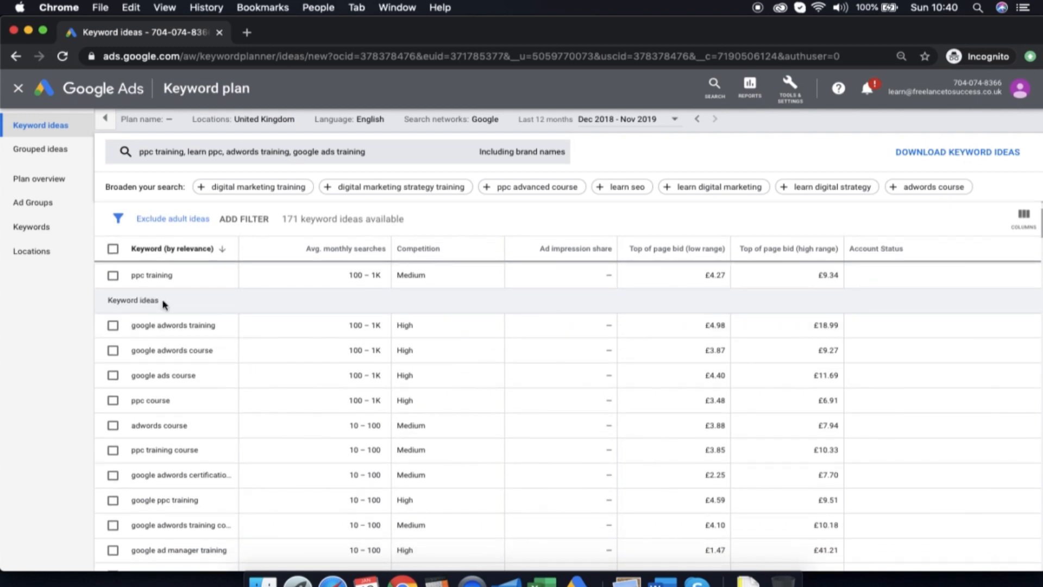
pyautogui.moveTo(266, 367)
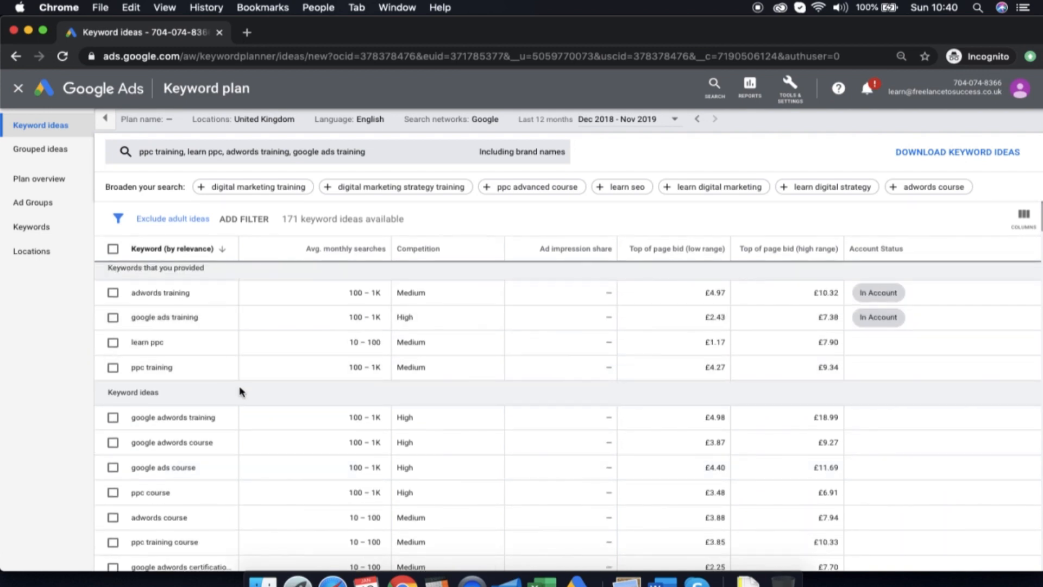
pyautogui.scroll(-3)
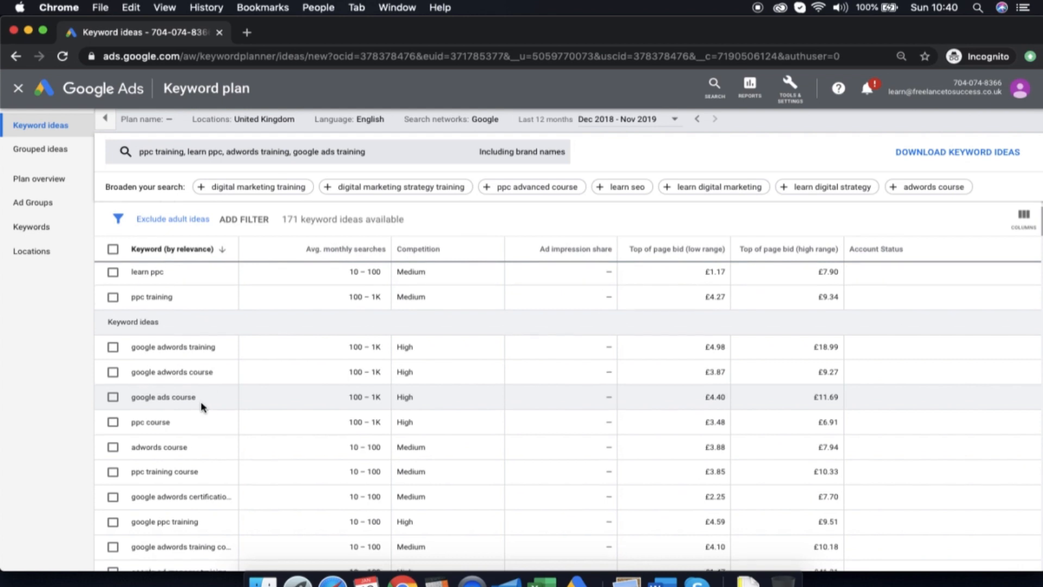
pyautogui.scroll(-3)
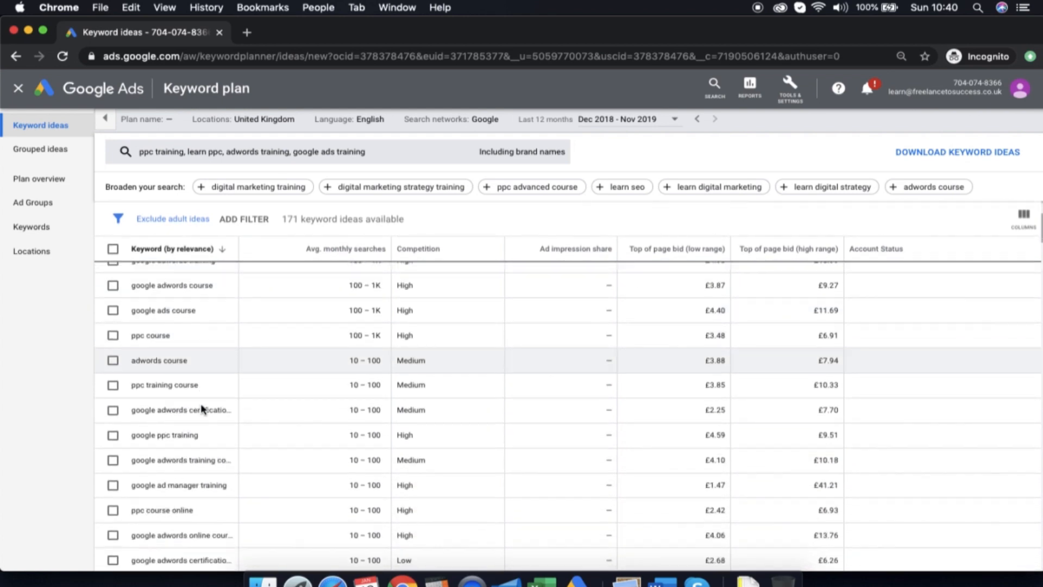
pyautogui.scroll(-3)
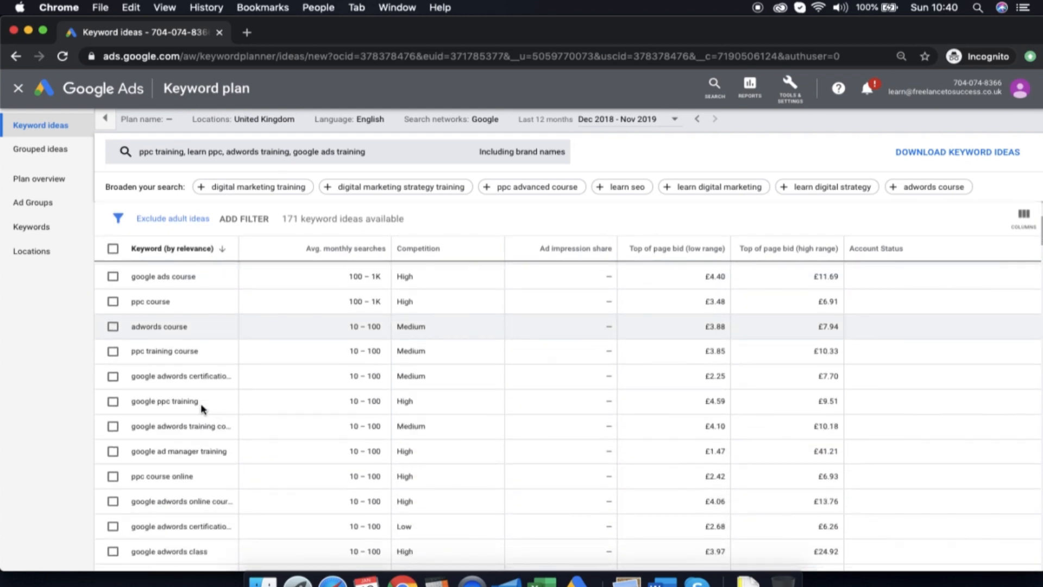
pyautogui.scroll(-3)
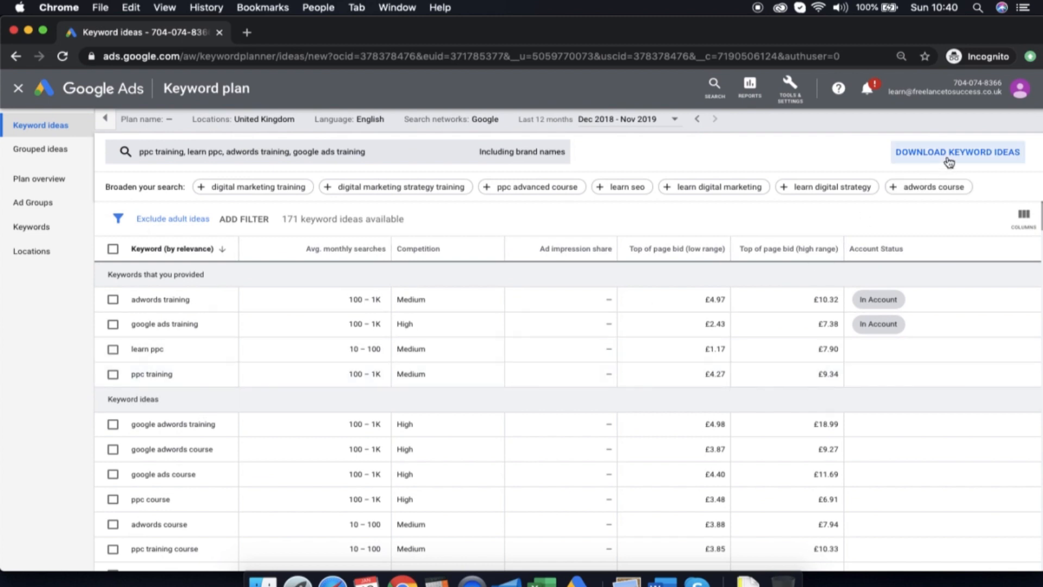
# Download the keyword ideas as CSV and open the file in Excel
pyautogui.click(957, 153)
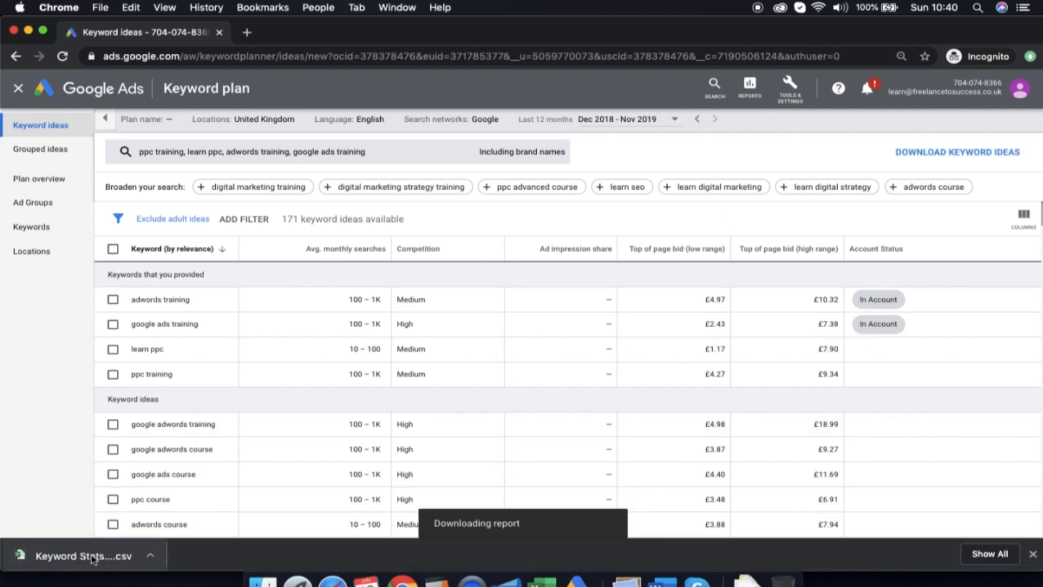
pyautogui.click(79, 555)
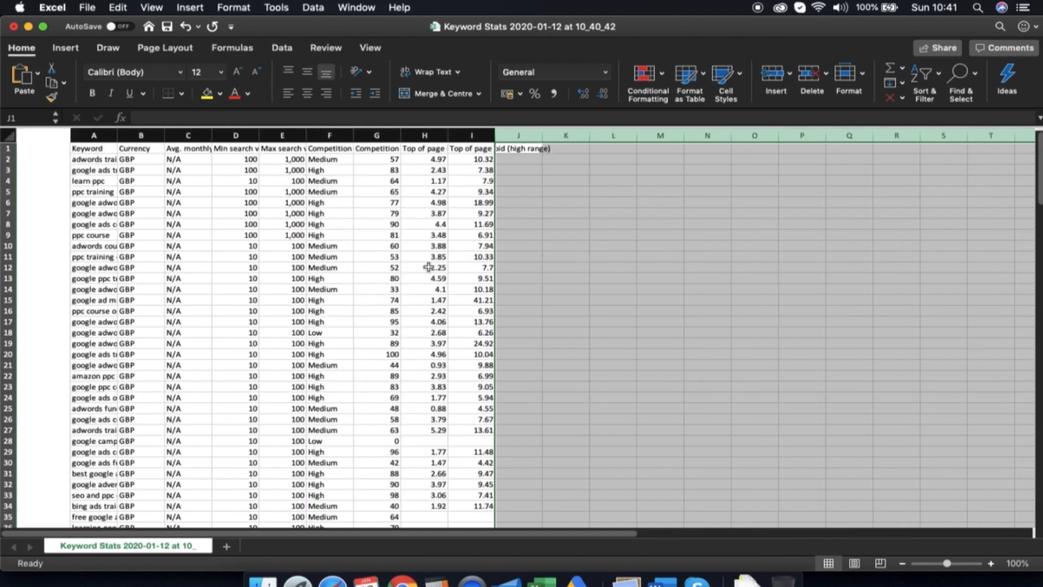
# AutoFit all column widths and select the four original seed keywords
pyautogui.click(376, 136)
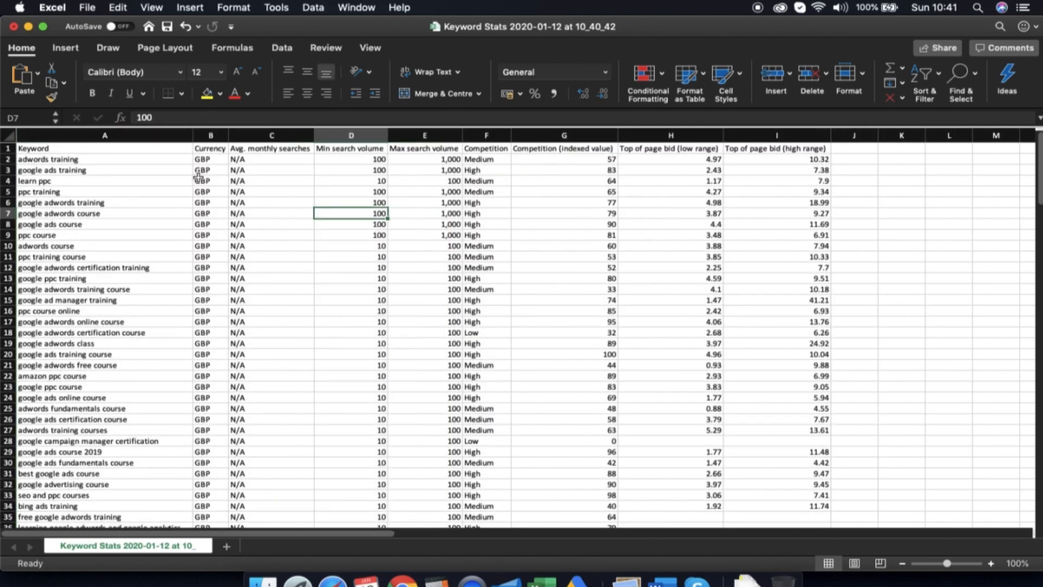
pyautogui.moveTo(104, 158); pyautogui.dragTo(104, 191)
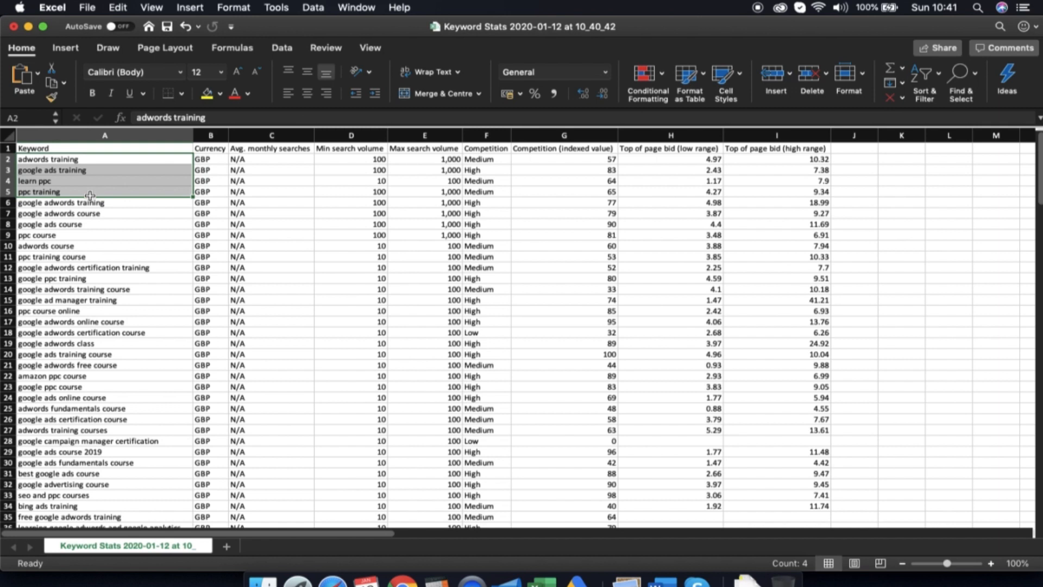
pyautogui.moveTo(113, 148)
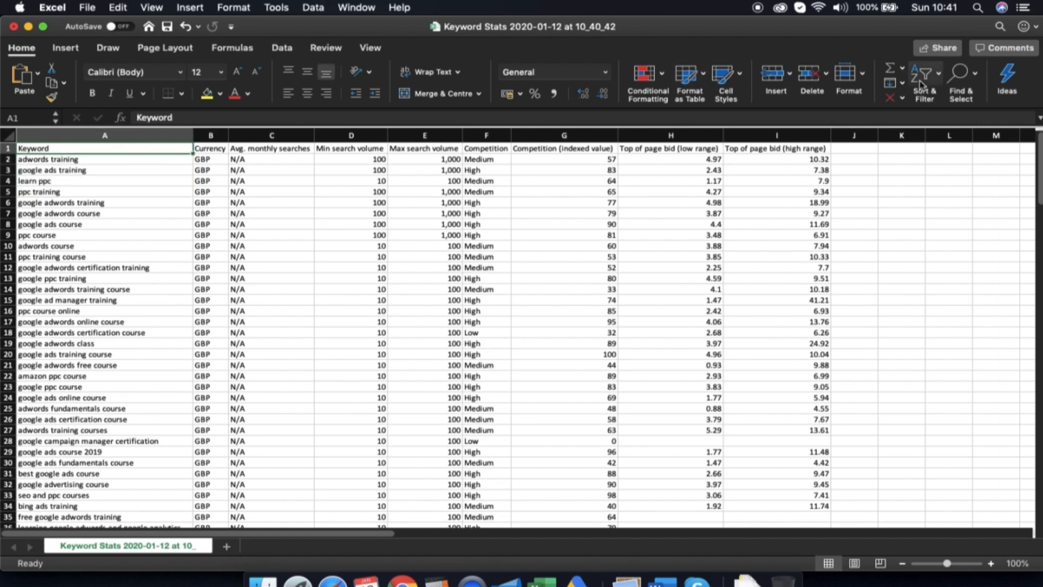
# Turn on header filters and scroll through the keyword list to review it
pyautogui.click(924, 79)
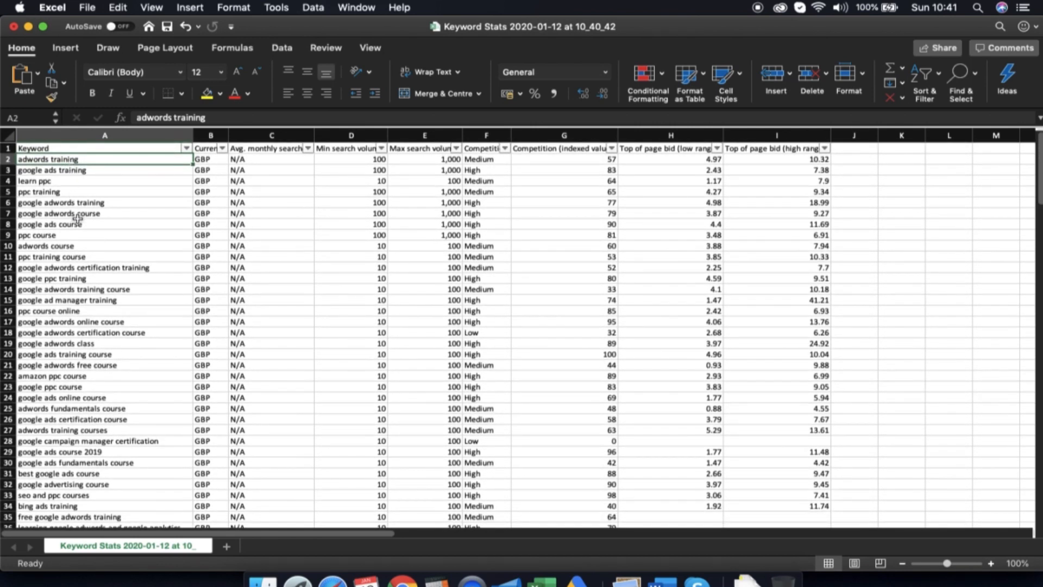
pyautogui.moveTo(345, 268)
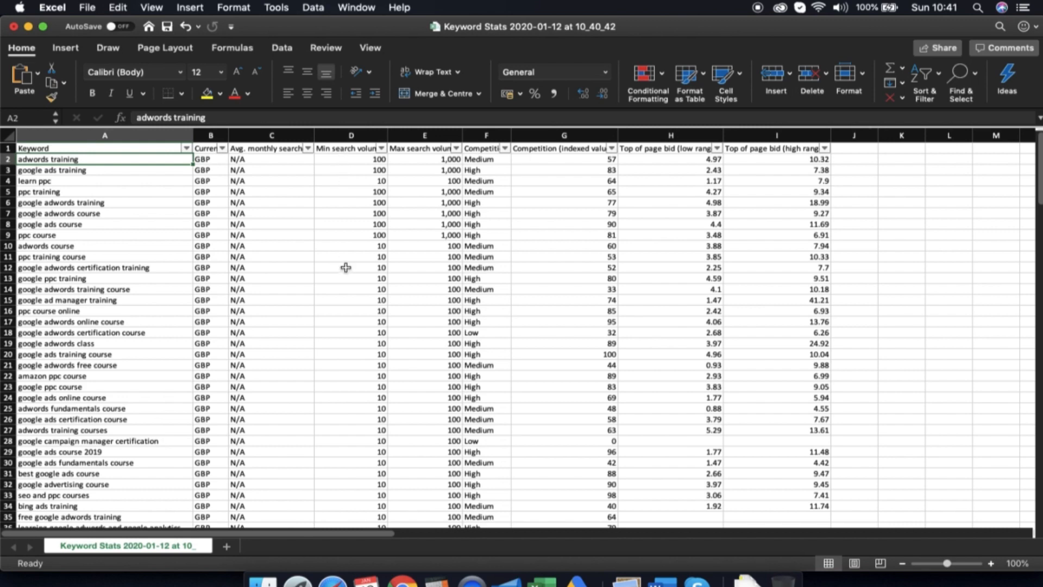
pyautogui.scroll(-3)
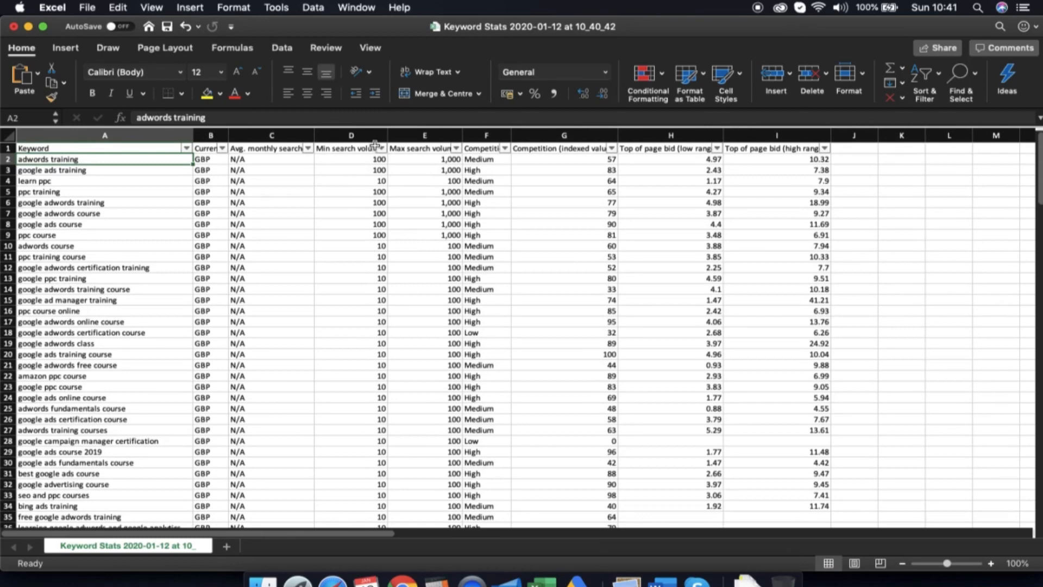
pyautogui.scroll(-3)
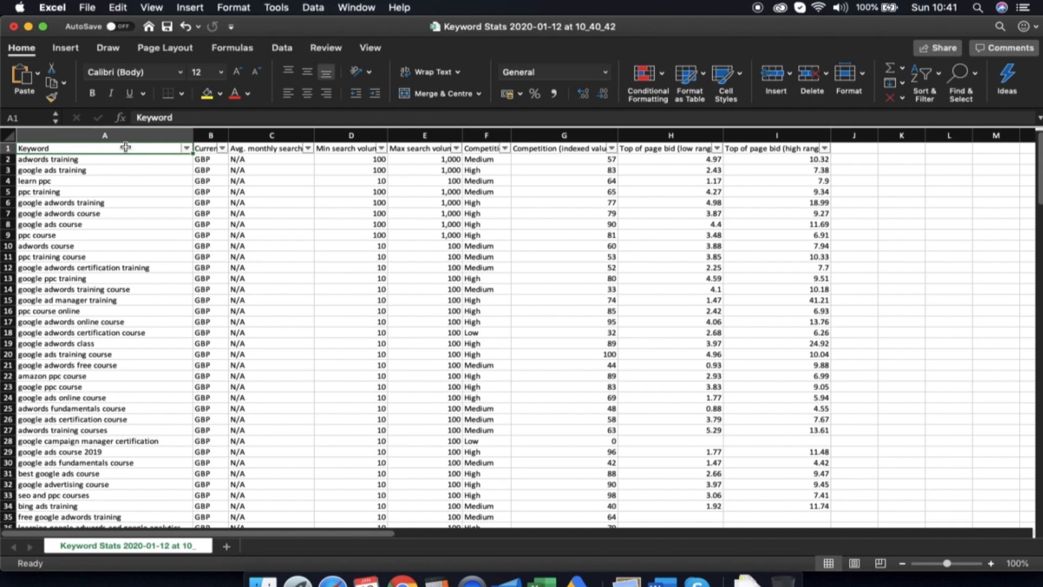
pyautogui.moveTo(353, 156)
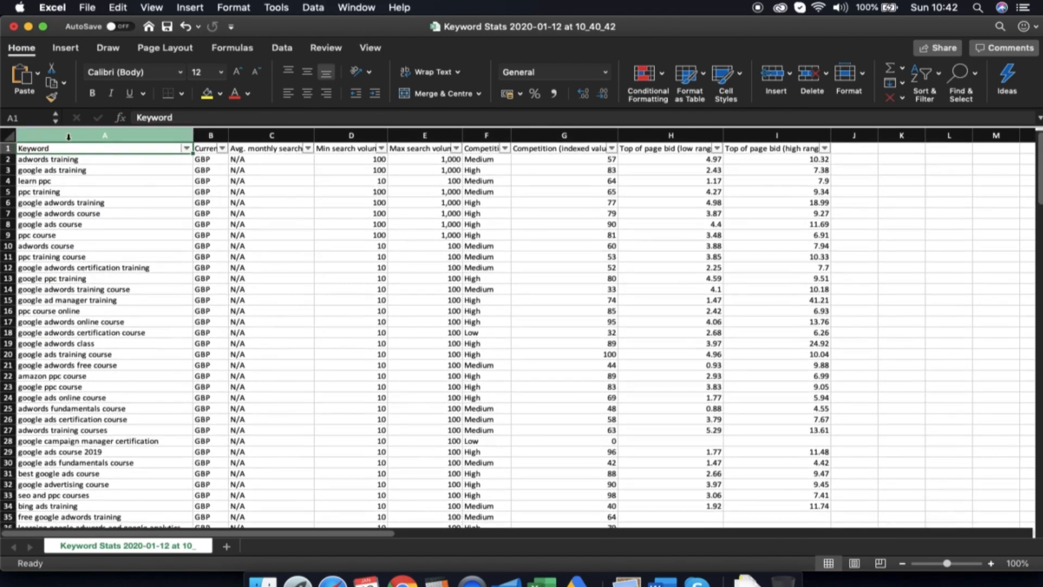
pyautogui.scroll(-3)
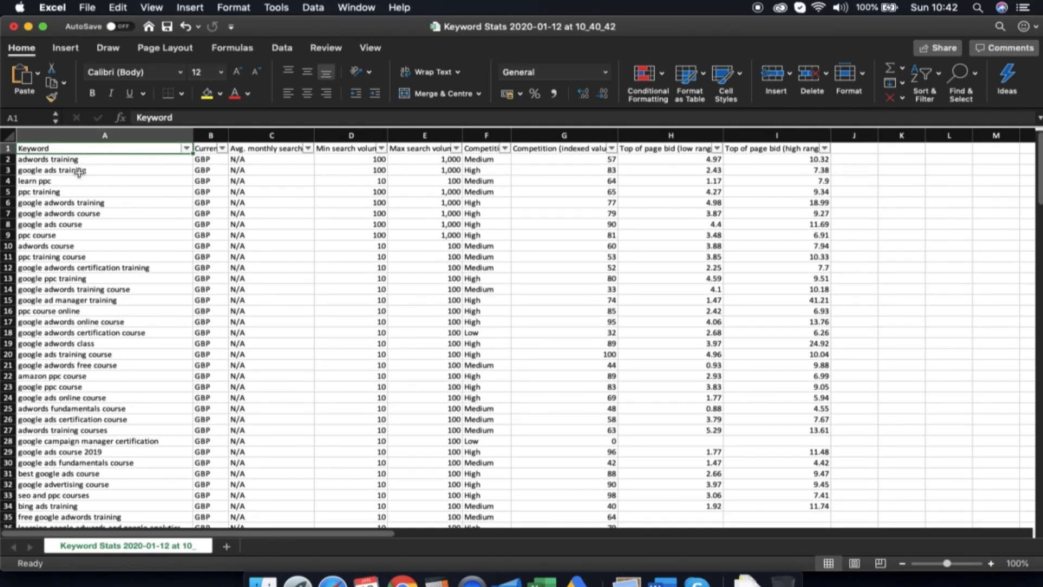
pyautogui.moveTo(78, 229)
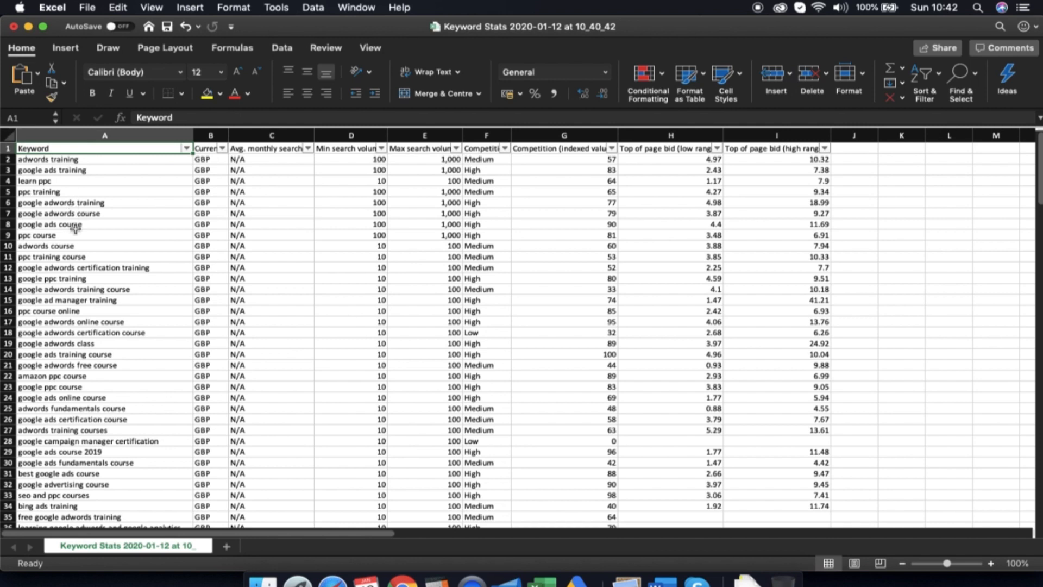
pyautogui.scroll(-3)
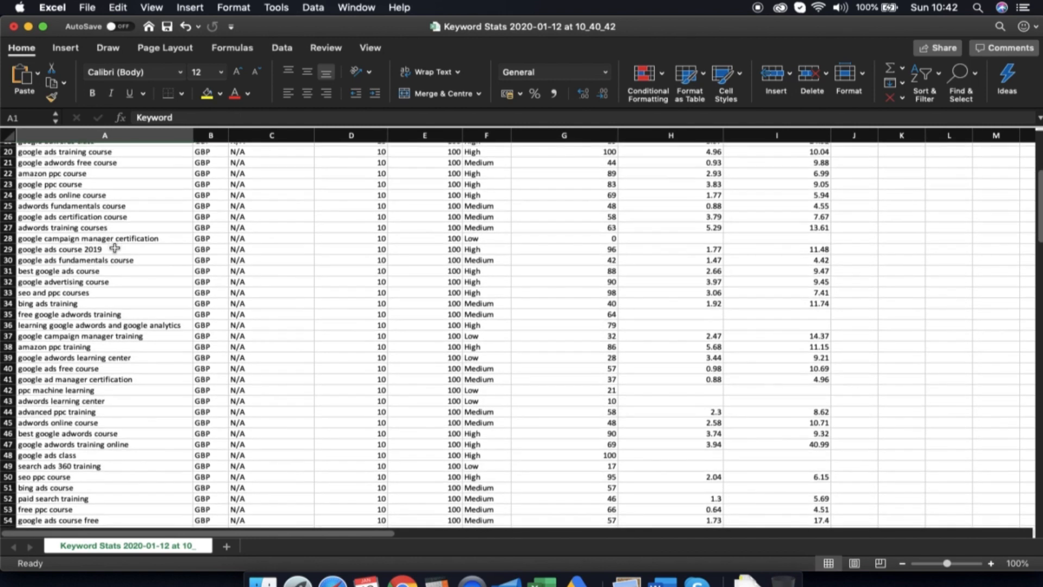
pyautogui.scroll(-3)
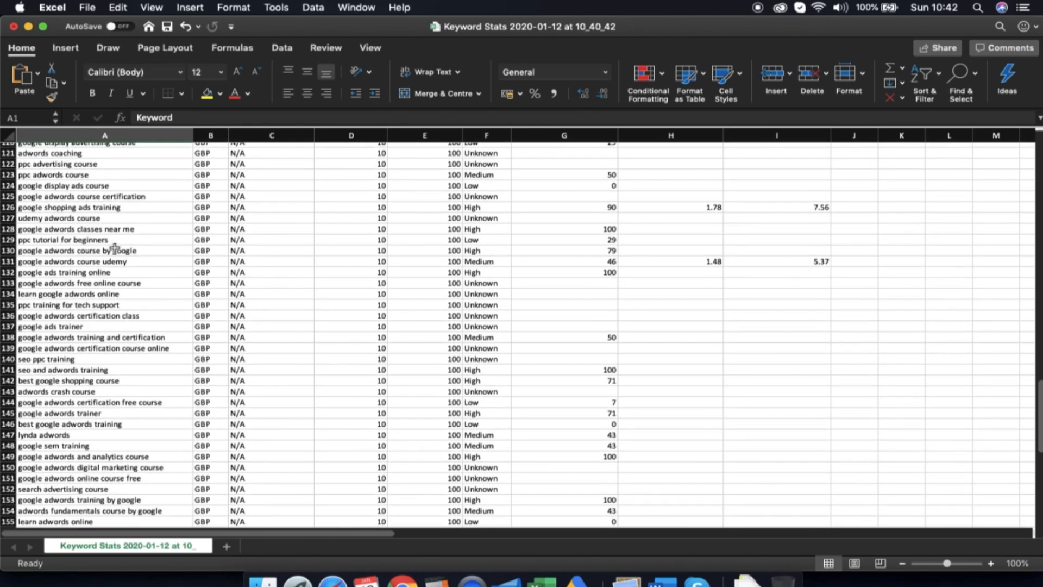
pyautogui.scroll(-3)
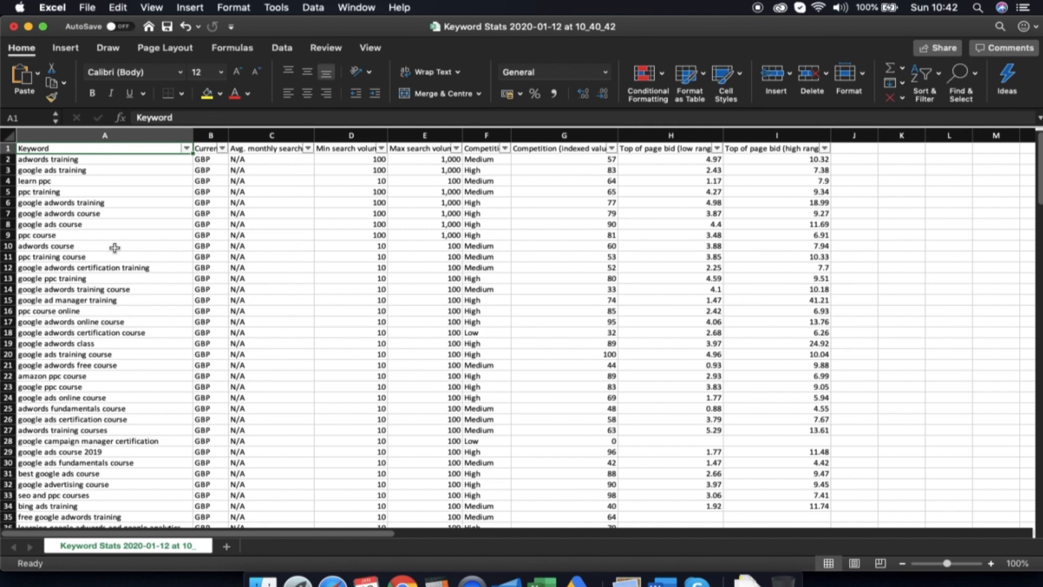
pyautogui.scroll(-3)
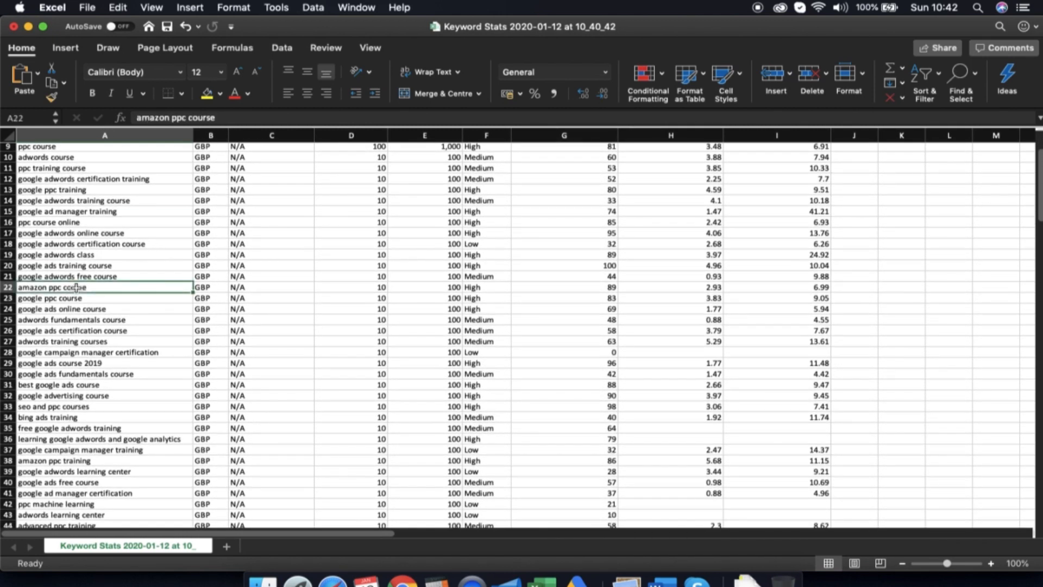
# Fill amazon ppc course, google ads course 2019 and seo and ppc courses with yellow
pyautogui.click(104, 287)
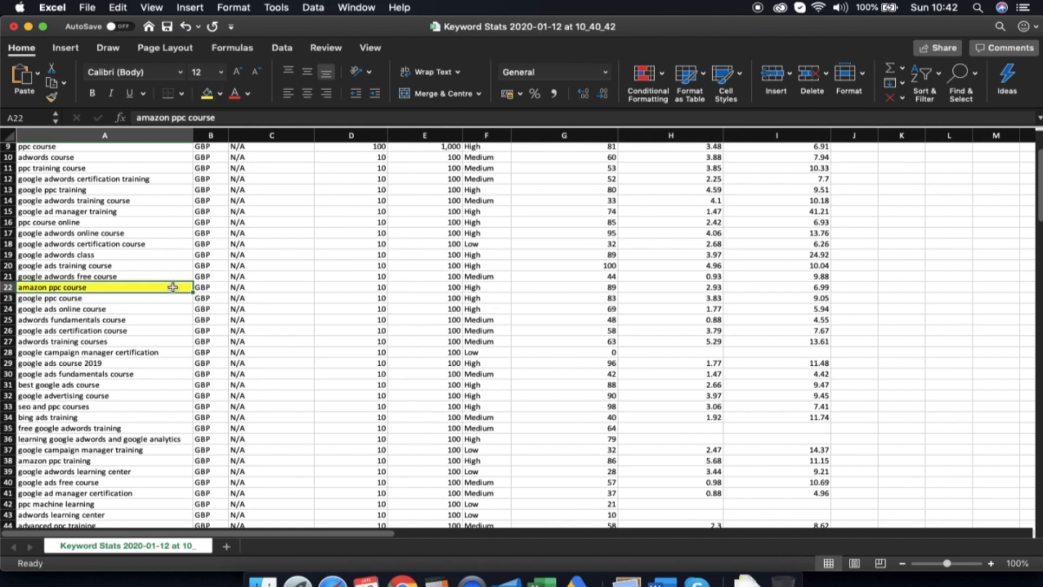
pyautogui.scroll(-3)
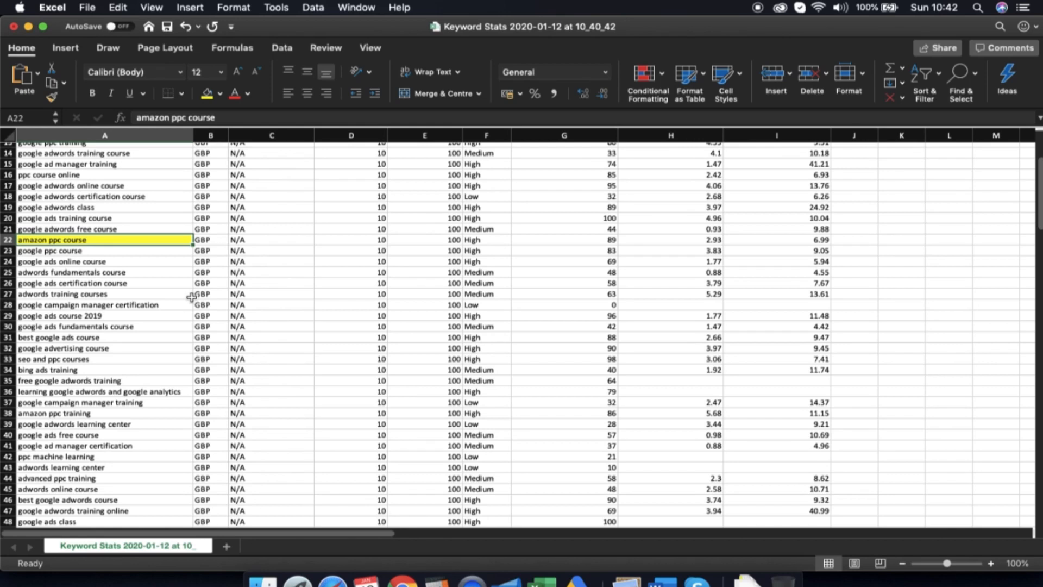
pyautogui.scroll(-3)
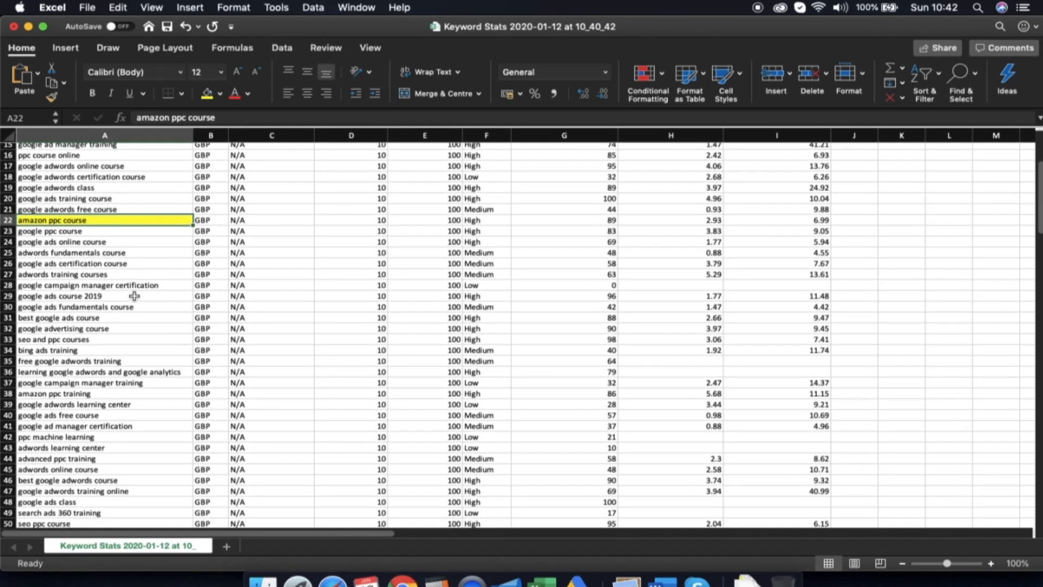
pyautogui.click(104, 296)
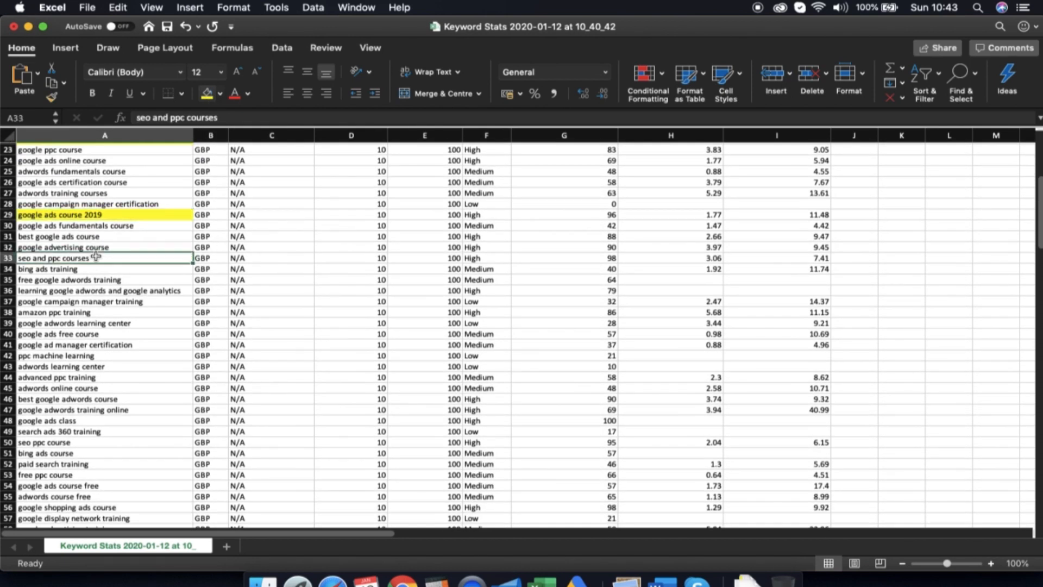
pyautogui.click(207, 93)
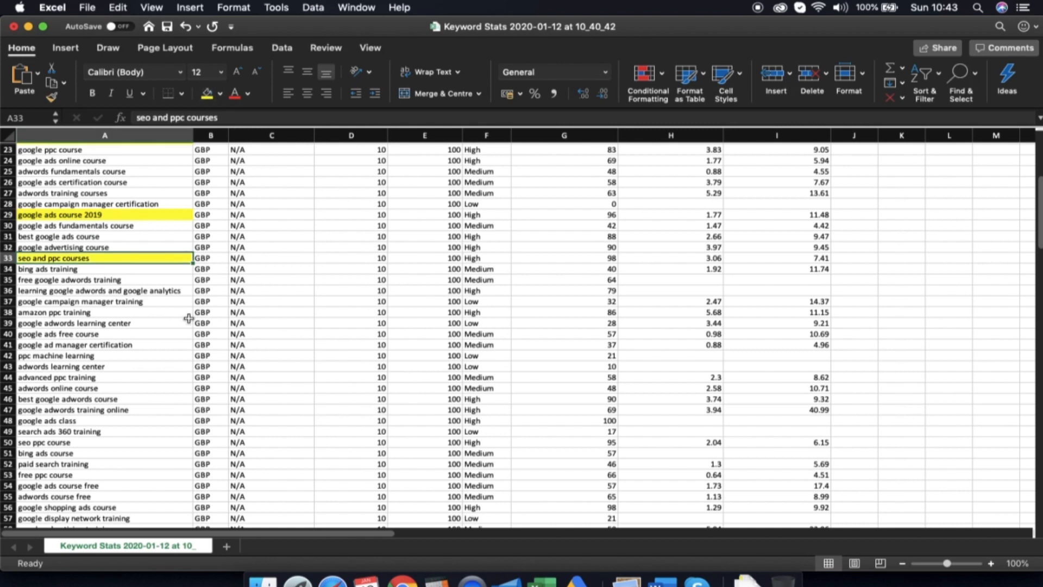
pyautogui.scroll(-3)
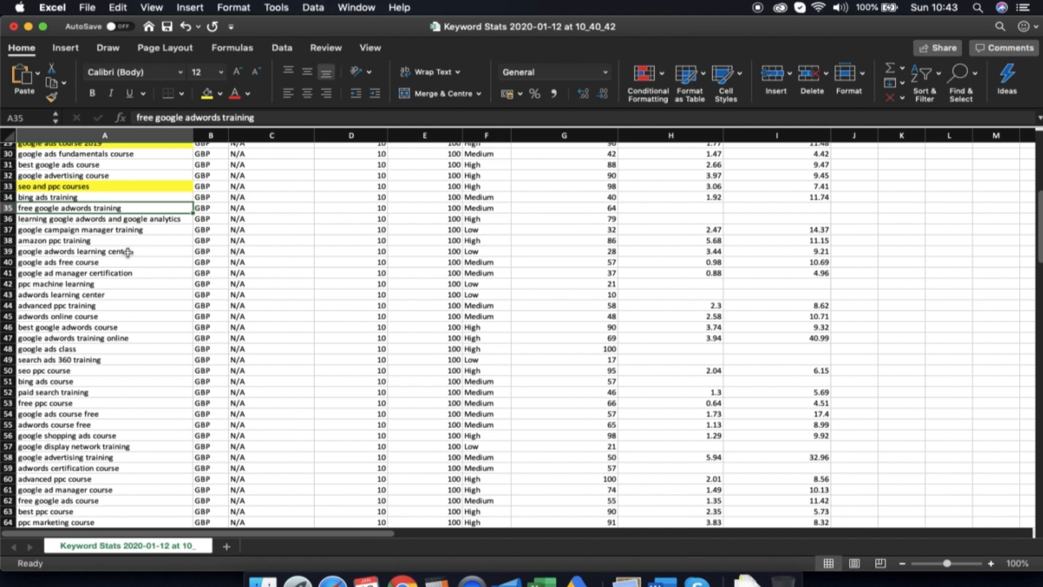
pyautogui.moveTo(254, 174)
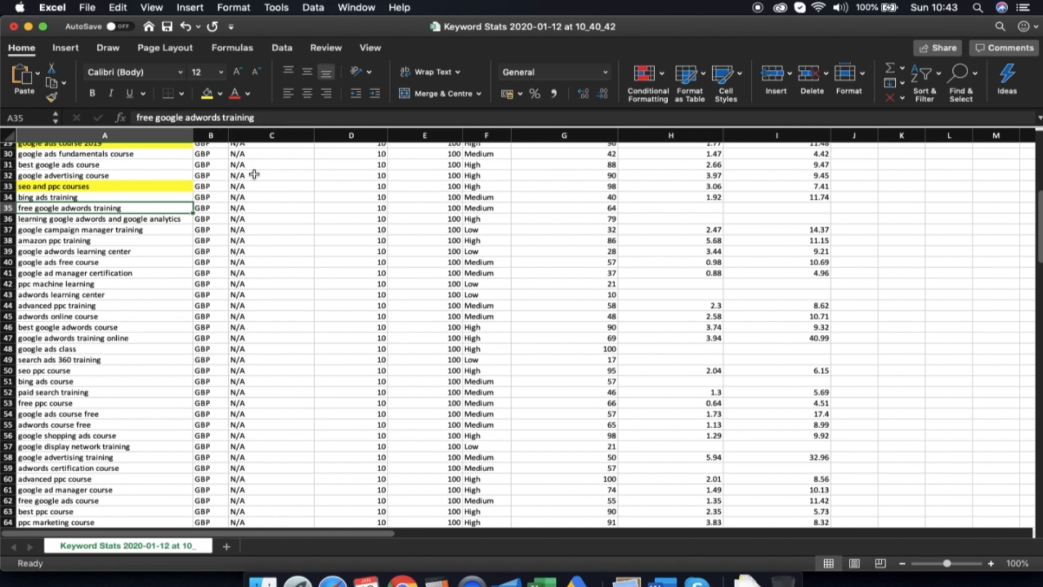
pyautogui.moveTo(104, 197)
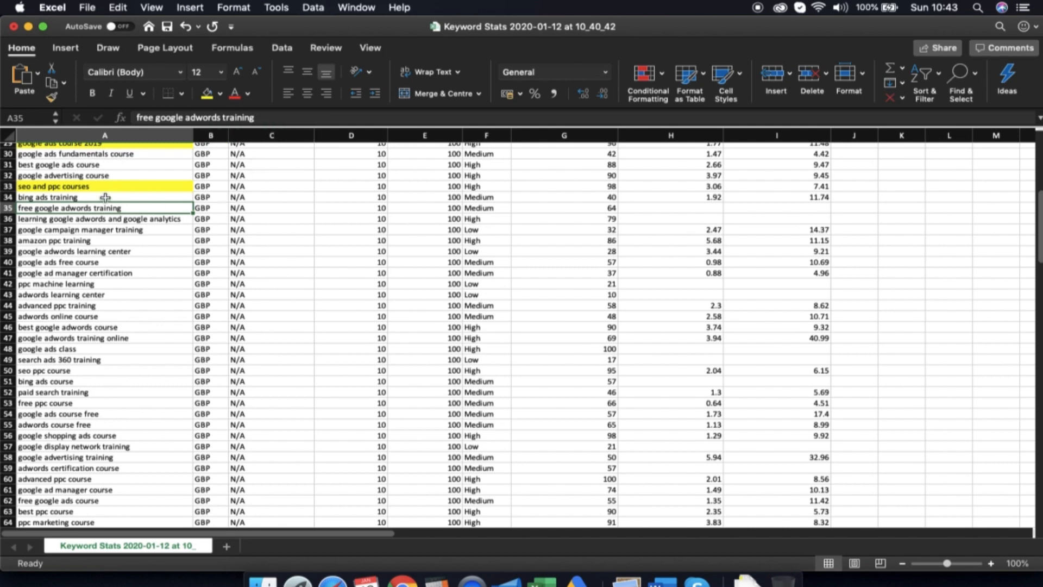
pyautogui.moveTo(73, 208)
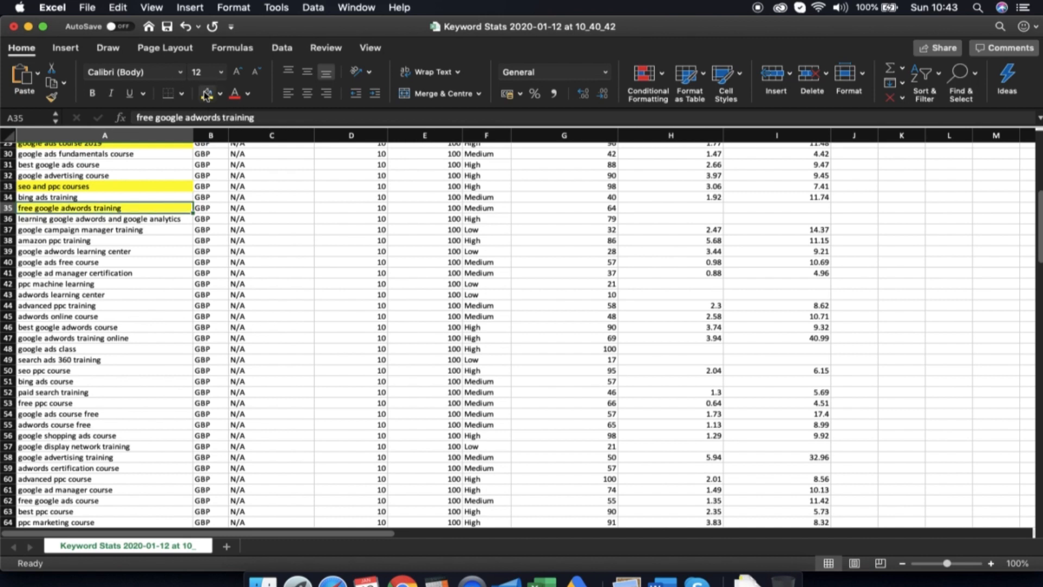
# Scroll the remaining keywords, marking free google adwords training yellow, and return to the top
pyautogui.scroll(-3)
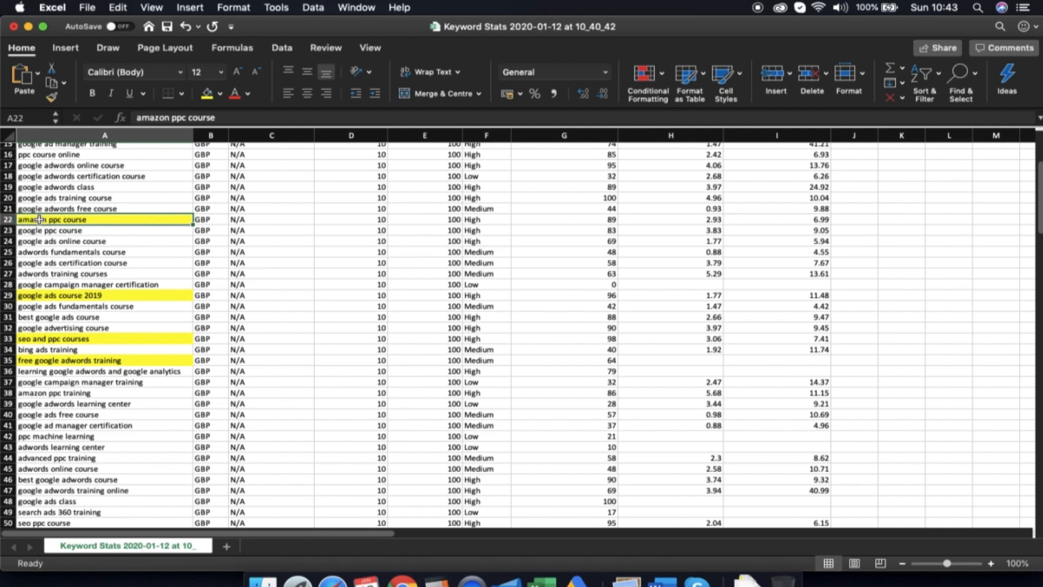
pyautogui.scroll(-3)
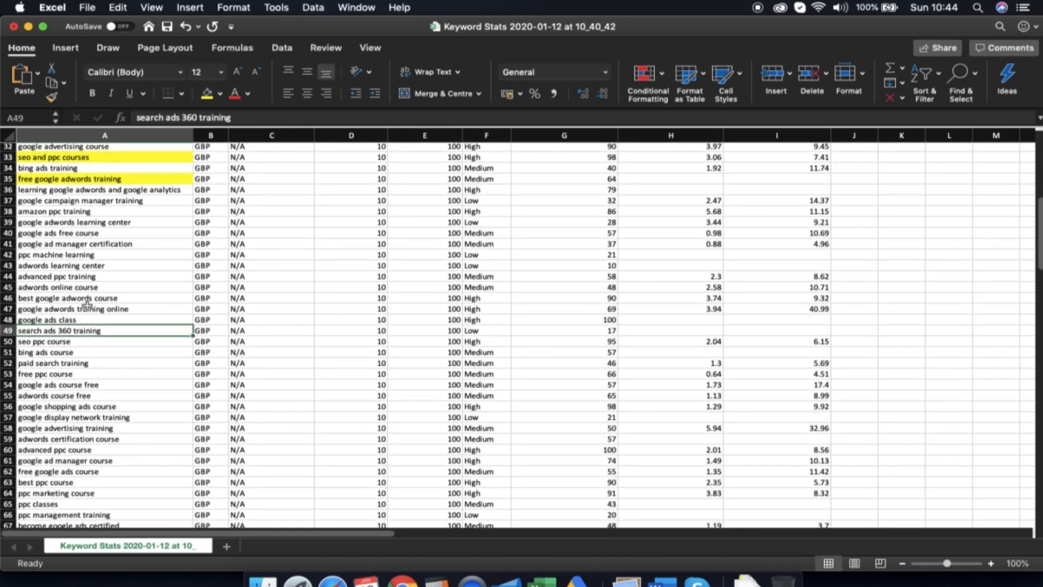
pyautogui.scroll(-3)
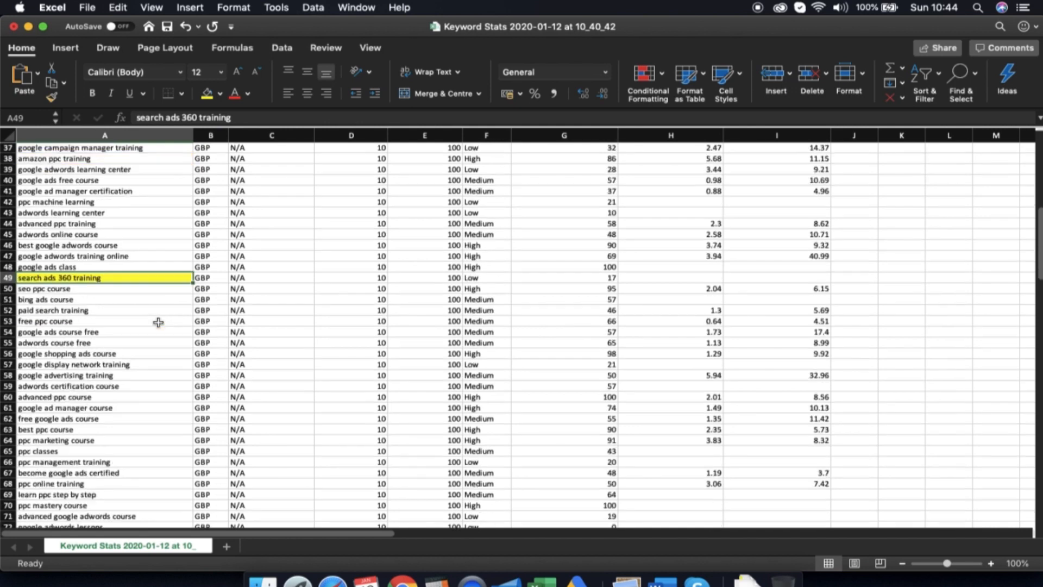
pyautogui.scroll(-3)
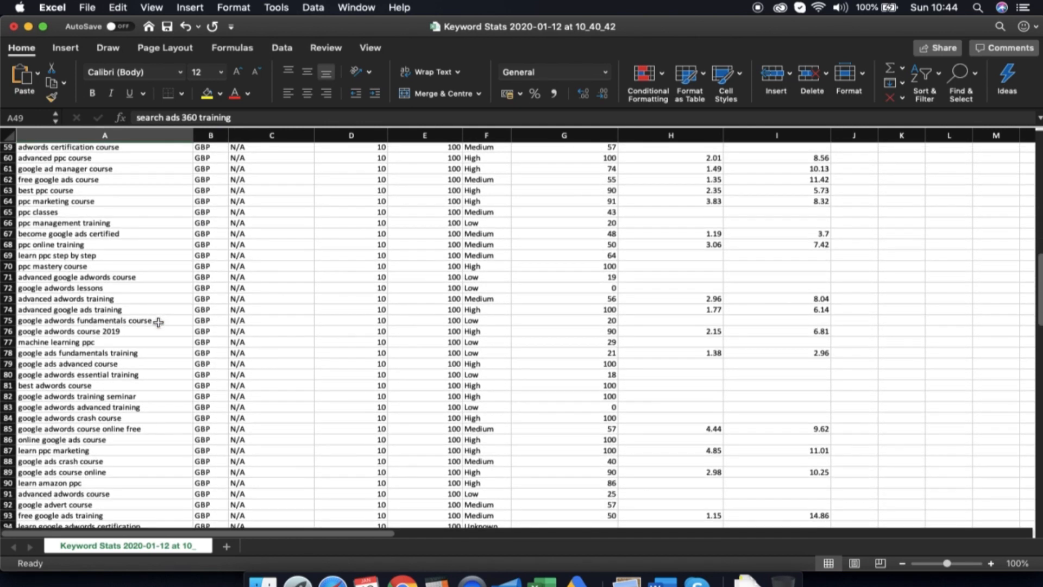
pyautogui.scroll(-3)
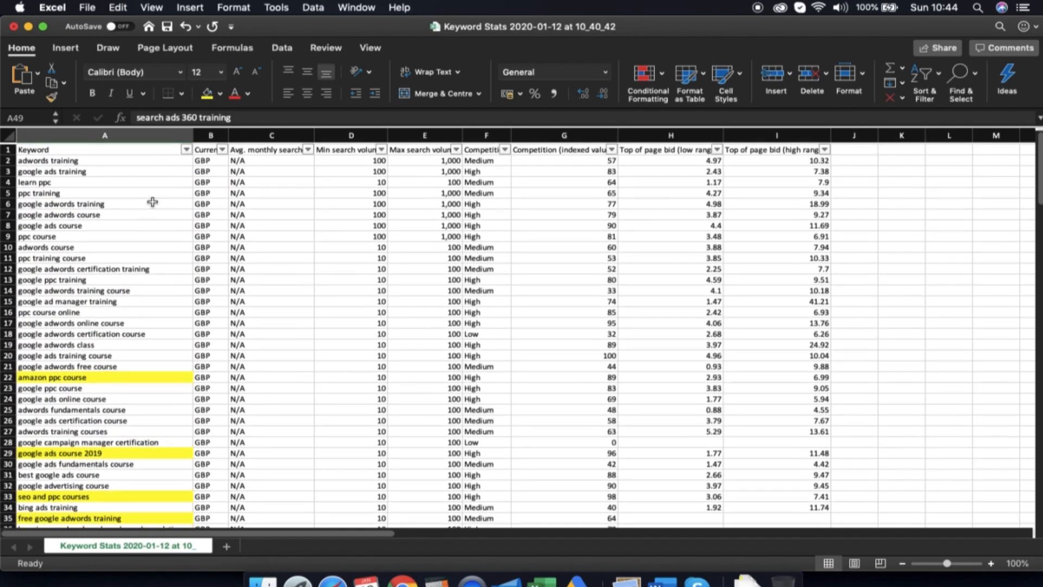
# Filter the Keyword column by yellow cell colour, leaving 5 of 171 records
pyautogui.click(187, 148)
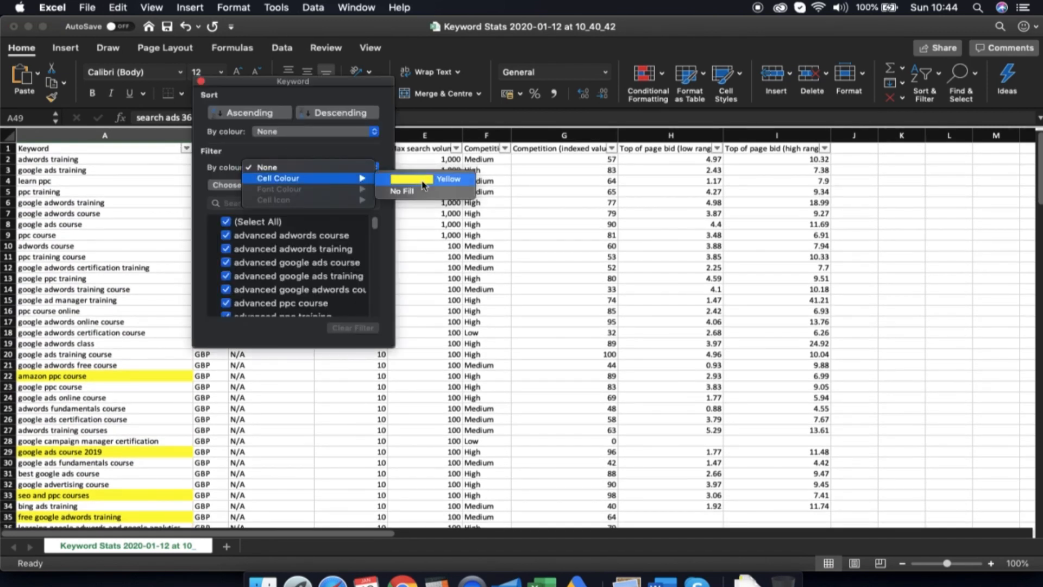
pyautogui.click(447, 178)
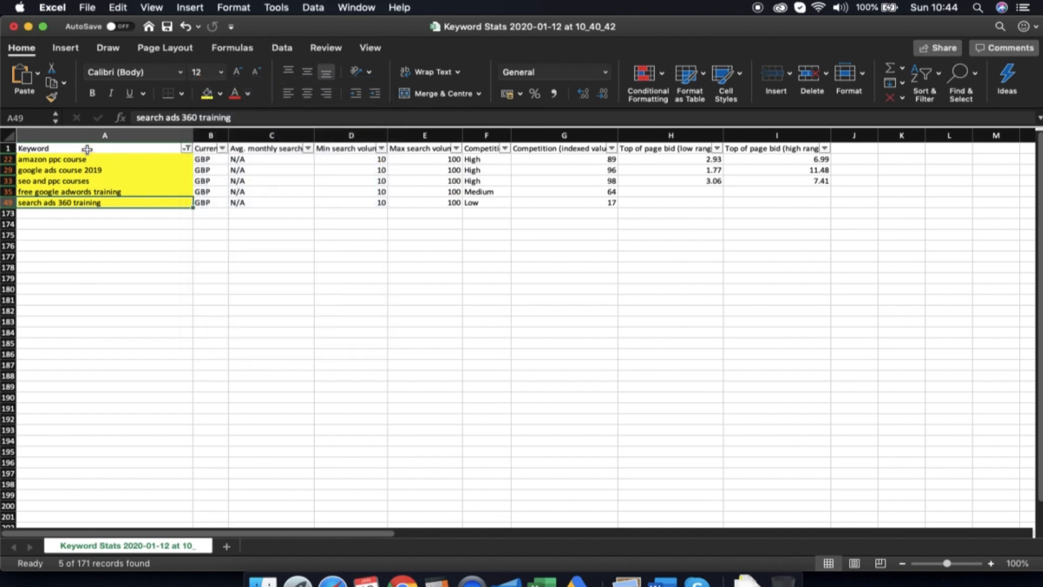
pyautogui.click(76, 158)
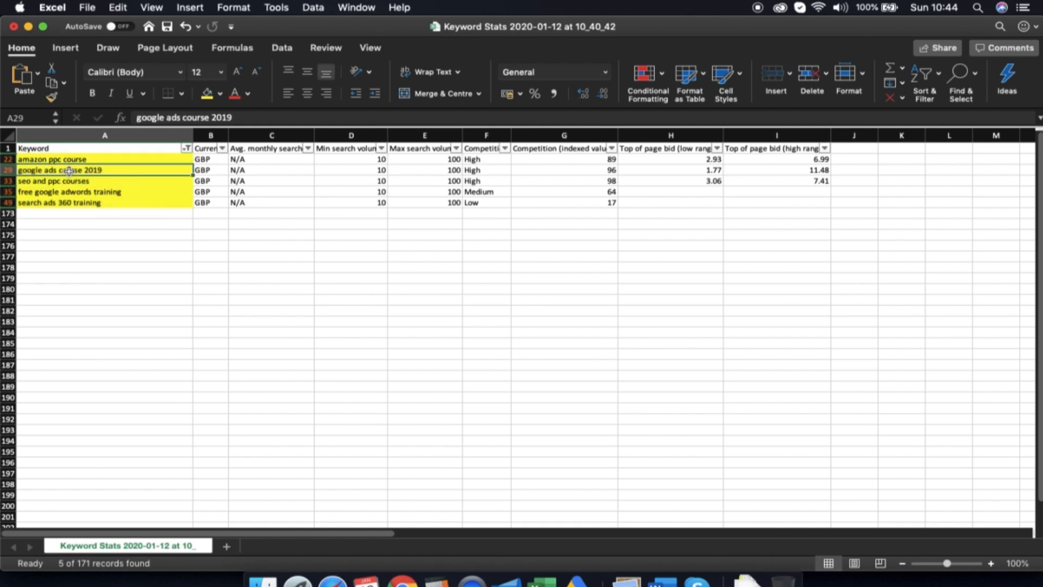
# Shorten the yellow keywords to amazon, 2019, seo and search ads 360, then select them for copying
pyautogui.click(53, 159)
pyautogui.write('amazon')
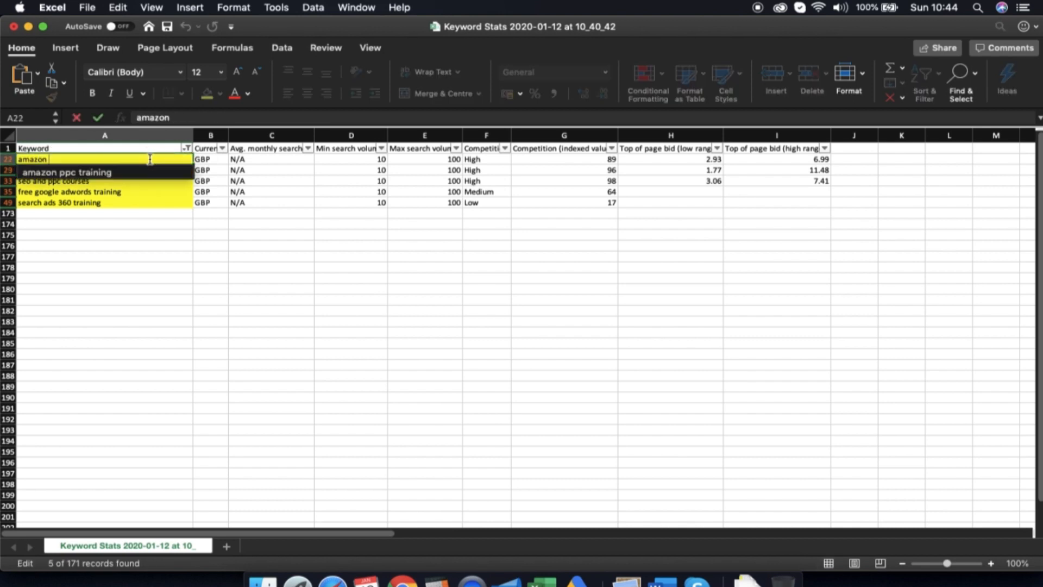
pyautogui.write('google ads course 2019')
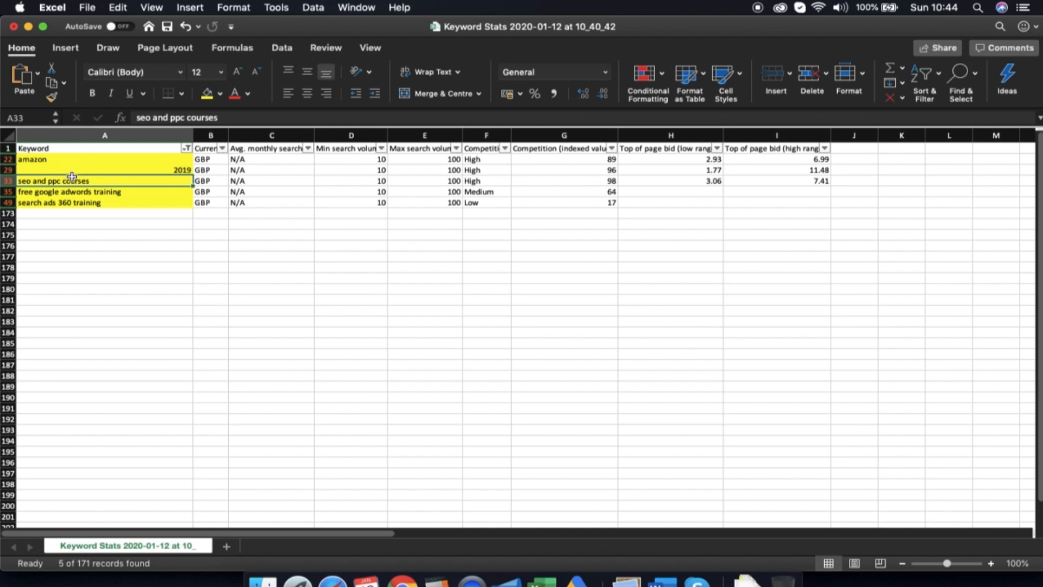
pyautogui.doubleClick(53, 180)
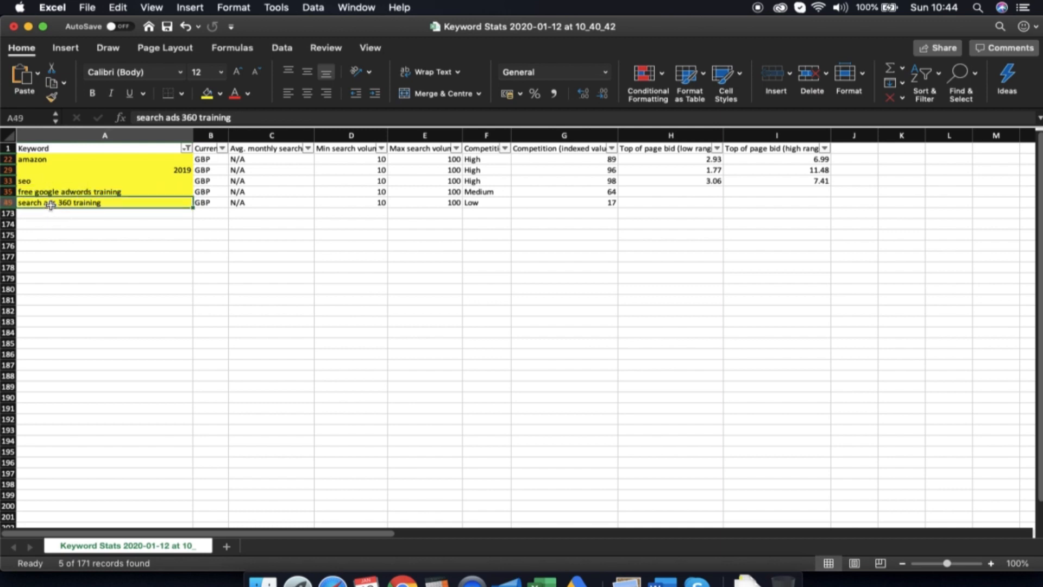
pyautogui.moveTo(75, 203)
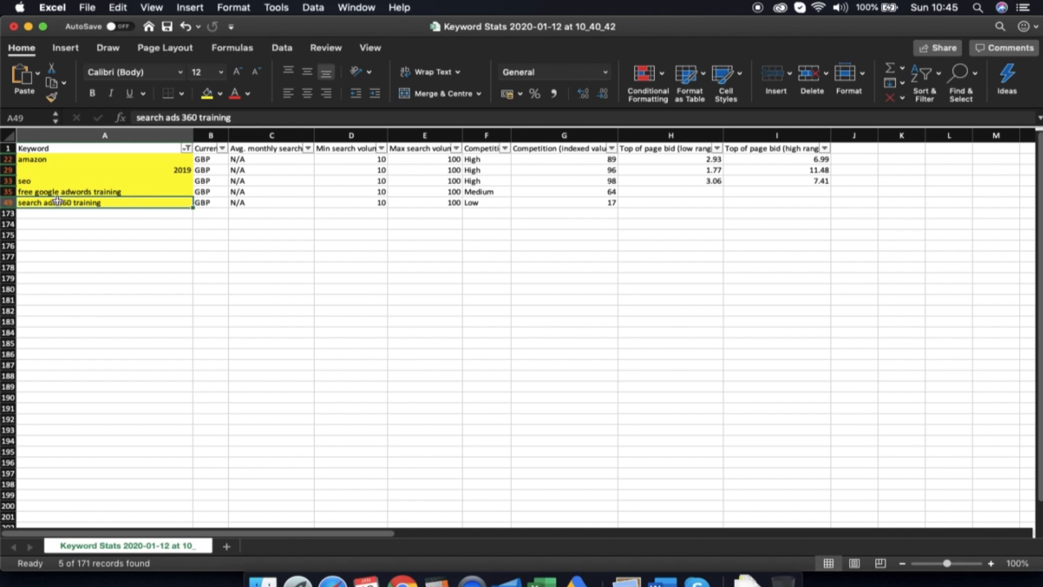
pyautogui.doubleClick(59, 202)
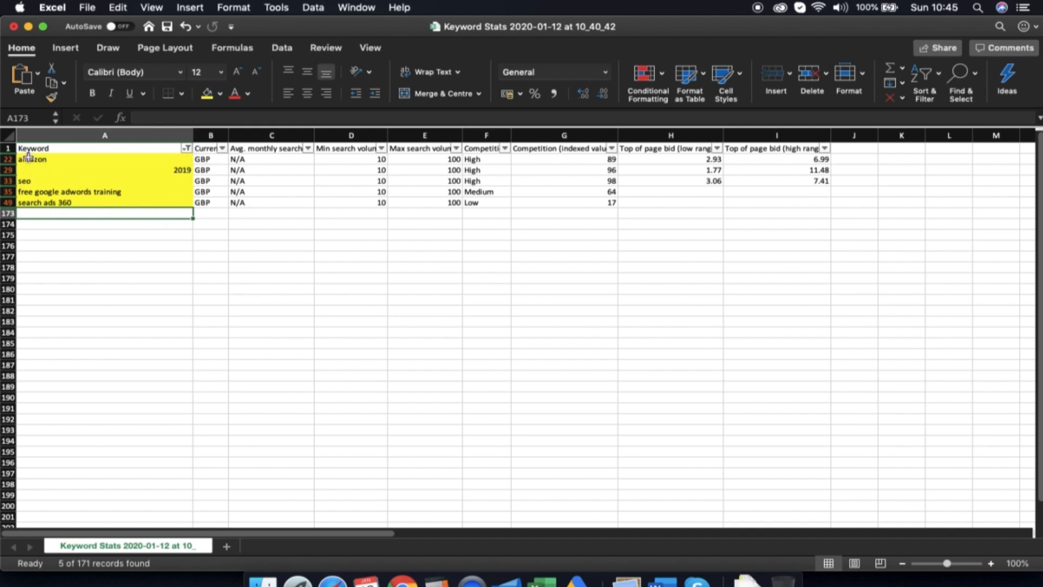
pyautogui.moveTo(33, 169)
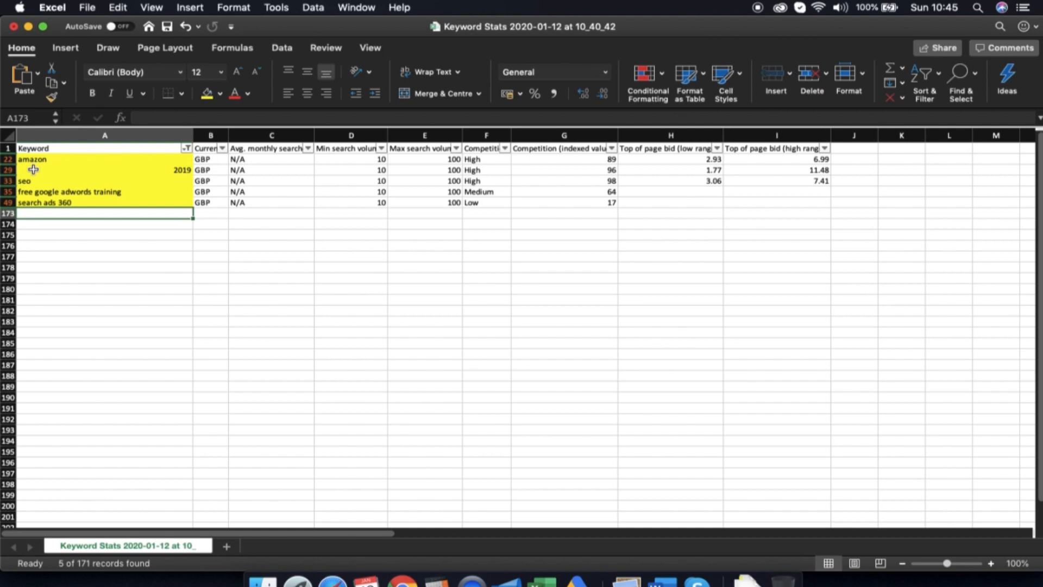
pyautogui.click(66, 191)
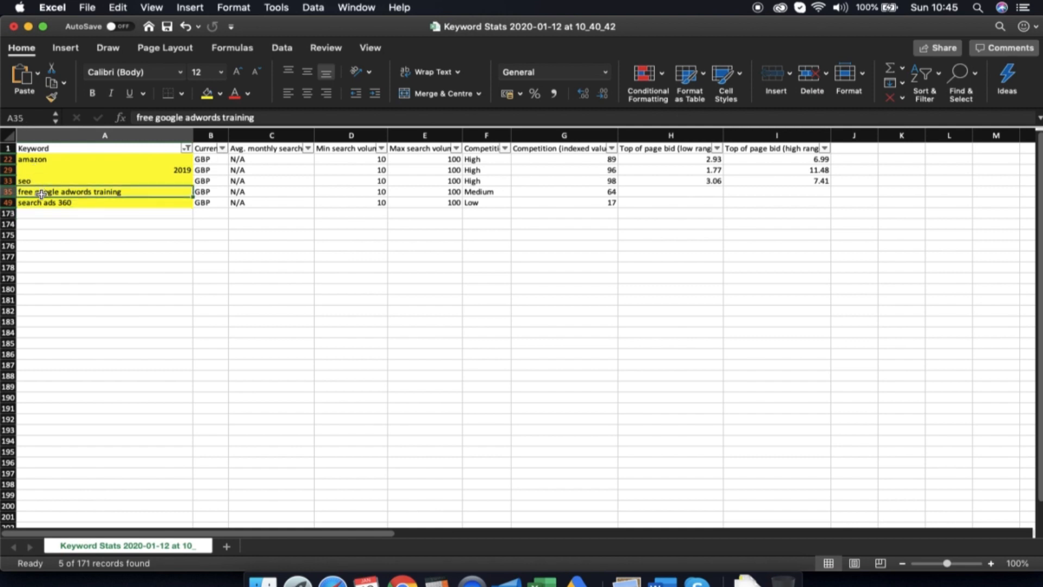
pyautogui.moveTo(52, 244)
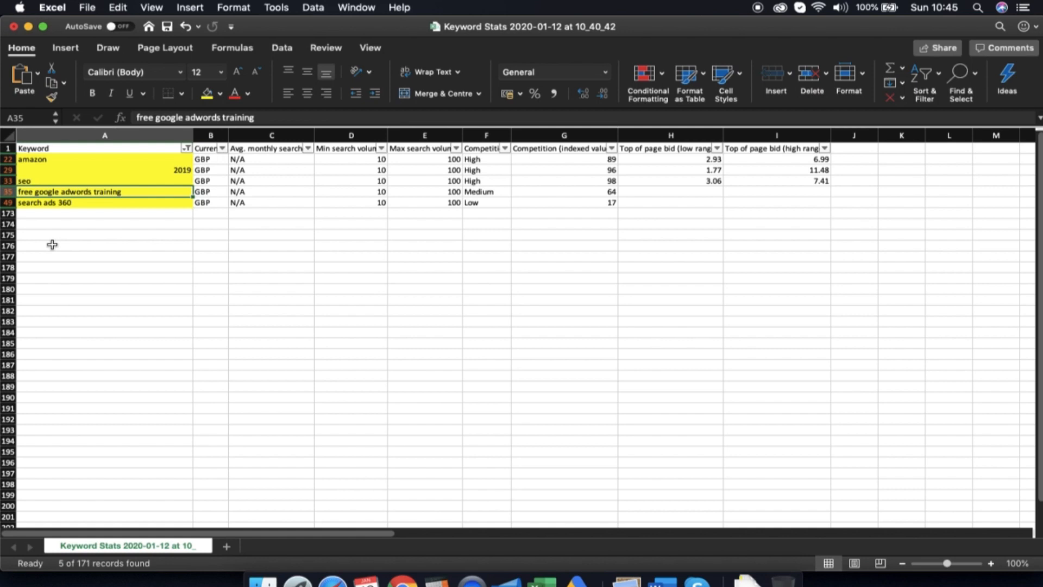
pyautogui.moveTo(118, 238)
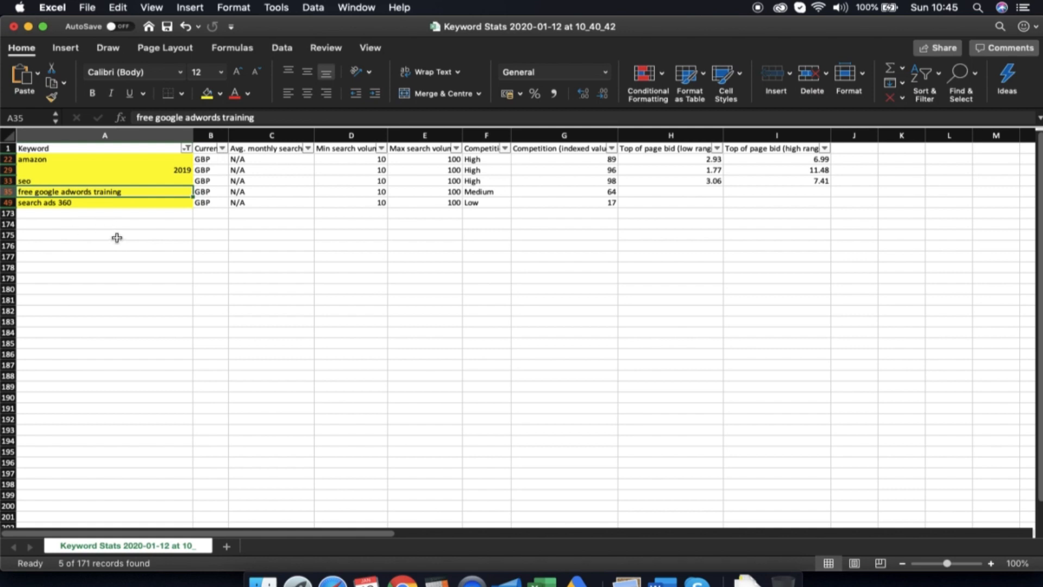
pyautogui.moveTo(116, 233)
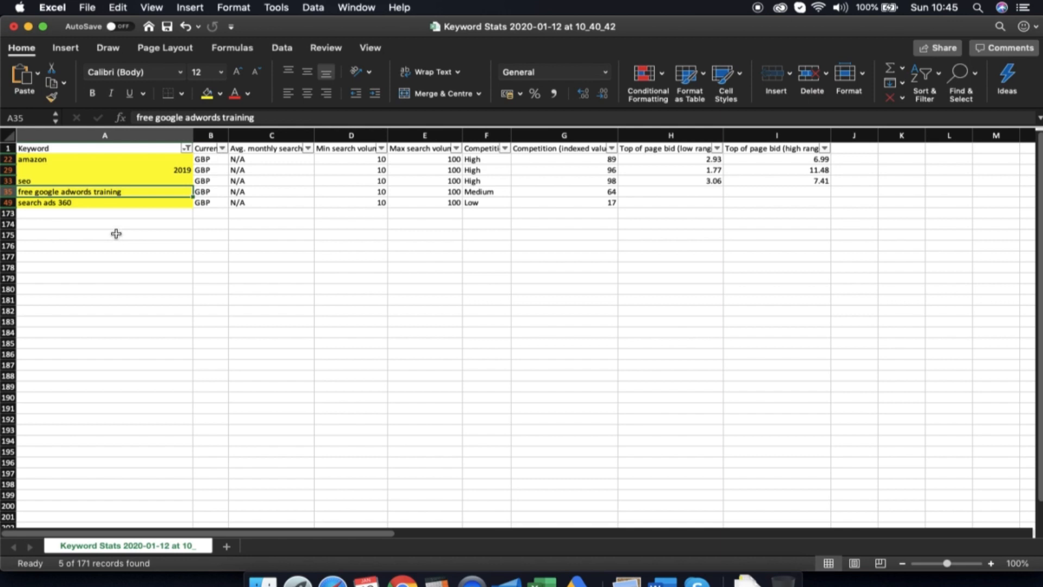
pyautogui.click(104, 135)
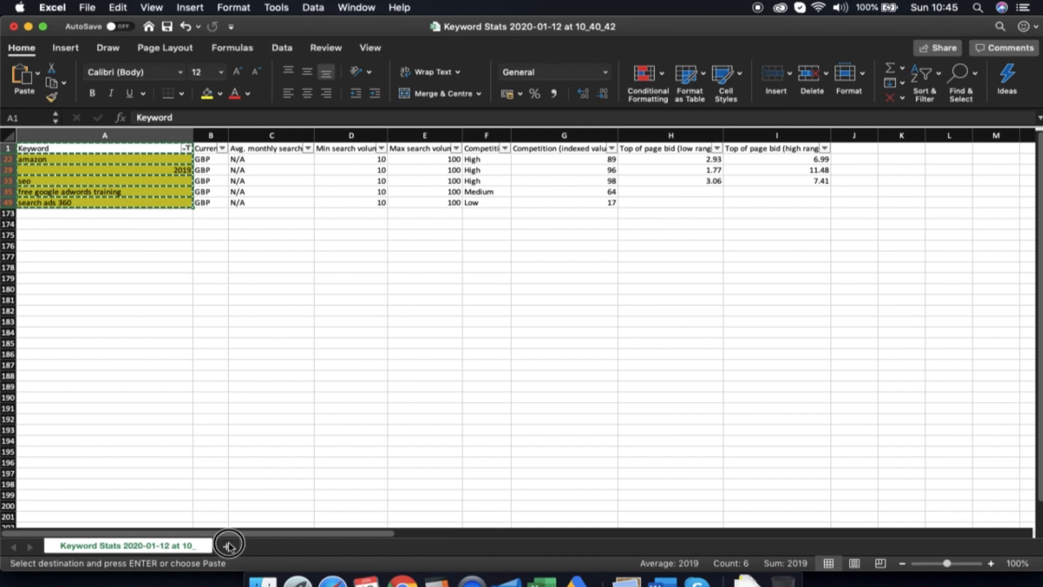
# Add a new sheet with a 'match type' column: 'phrase' filled down, 'exact' for free google adwords training
pyautogui.click(229, 545)
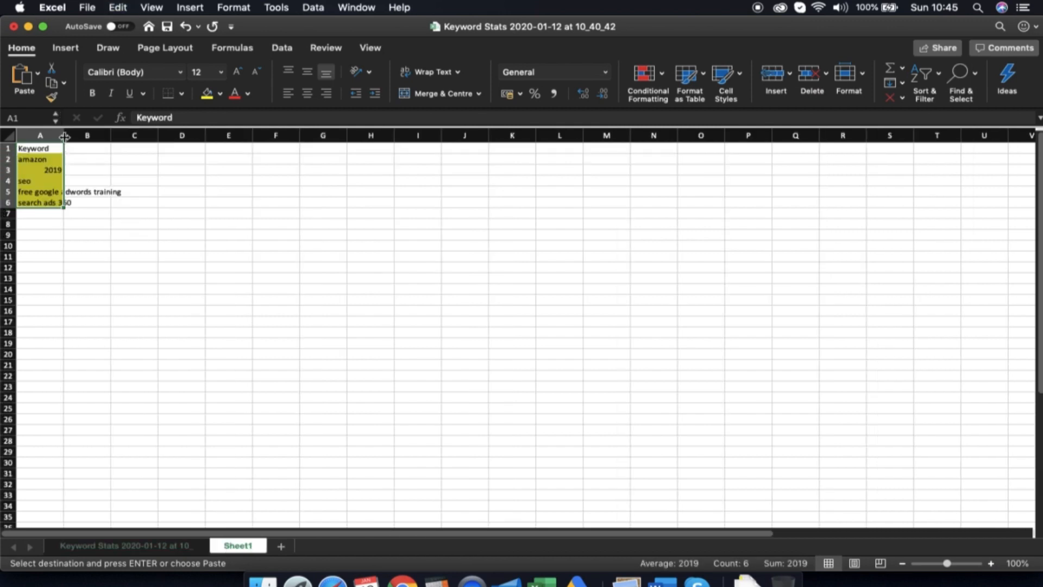
pyautogui.write('match type')
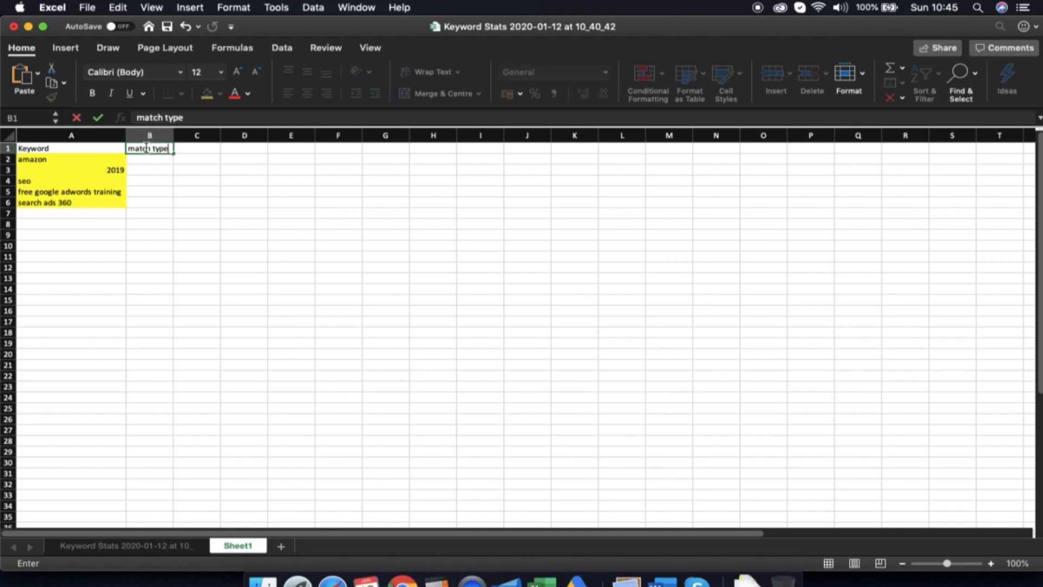
pyautogui.write('phrase')
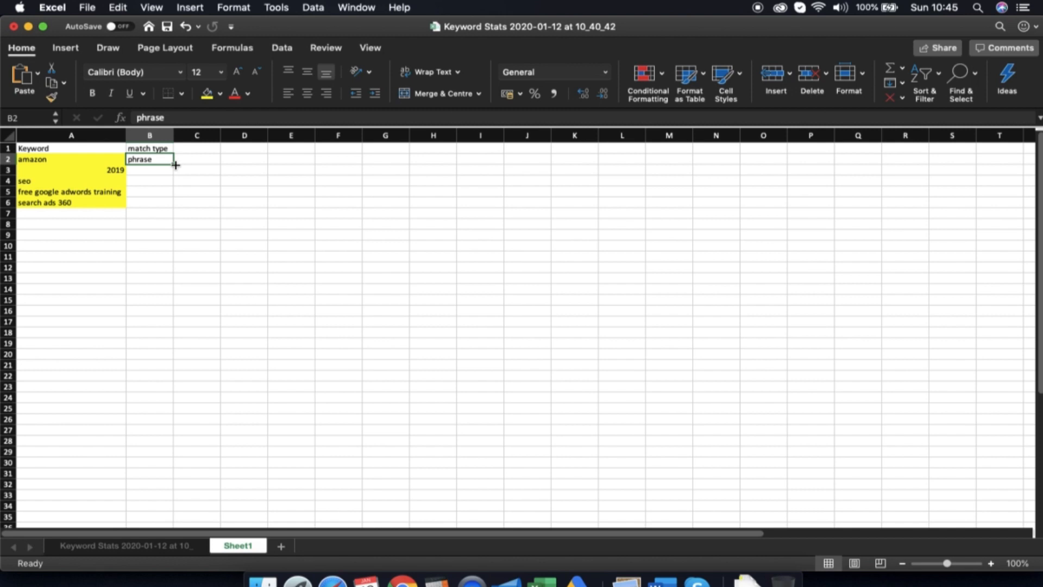
pyautogui.moveTo(174, 164); pyautogui.dragTo(148, 202)
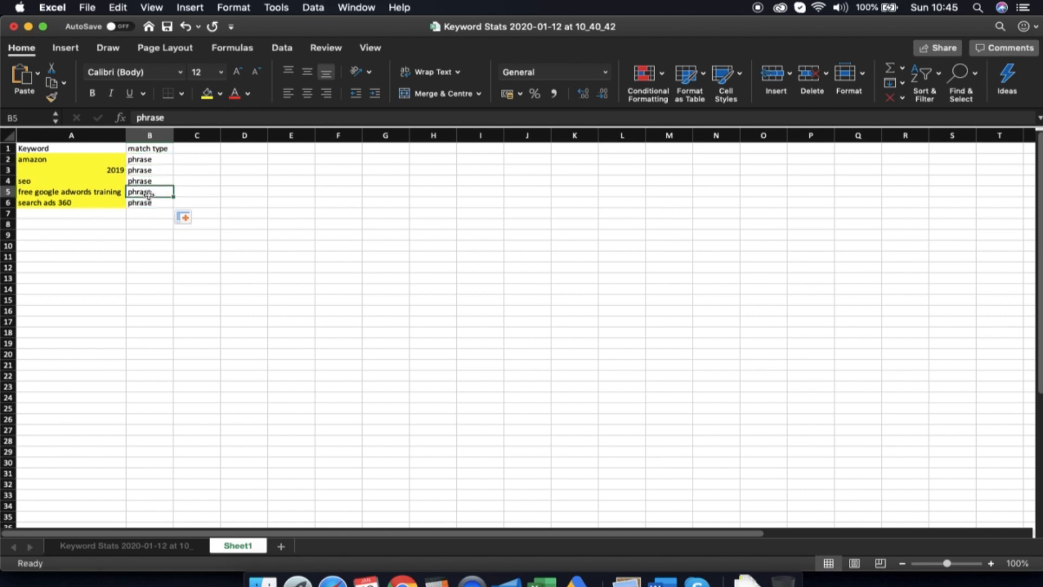
pyautogui.write('exact')
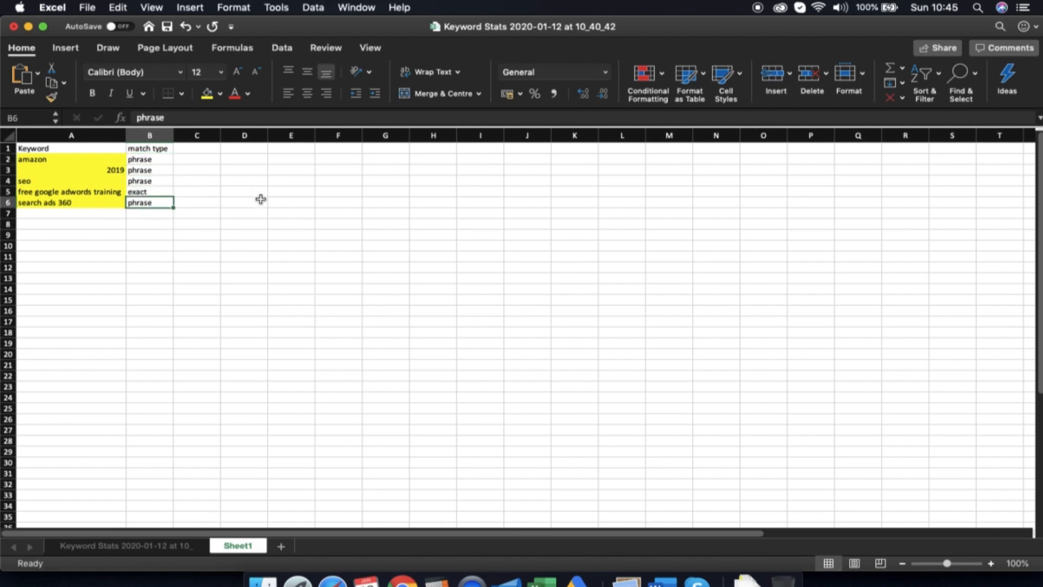
pyautogui.click(197, 159)
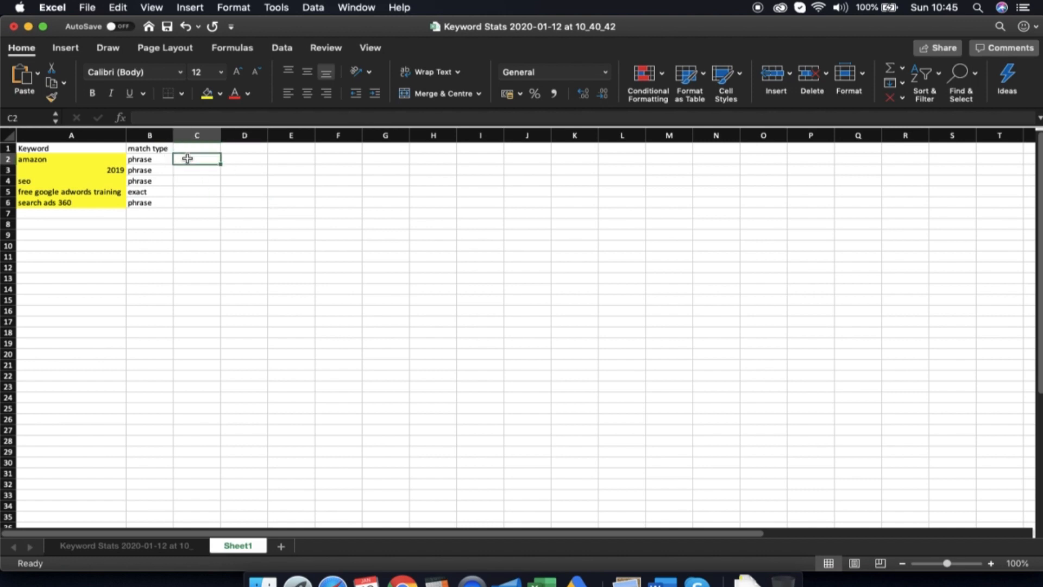
pyautogui.moveTo(253, 197)
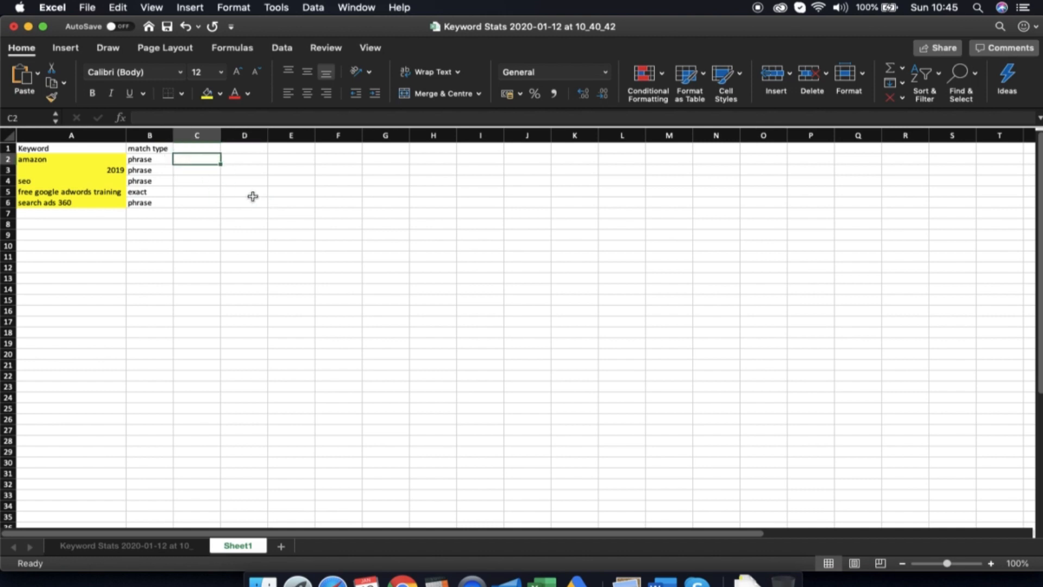
# Enter the example search 'I want to learn amazon ppc' in C2 beside amazon
pyautogui.write('I want to learn')
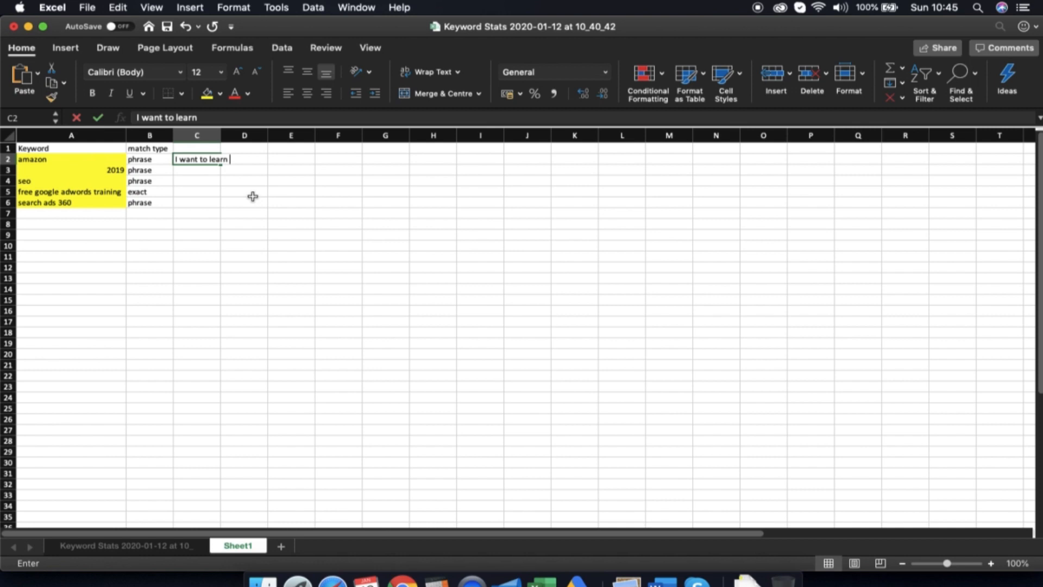
pyautogui.write('amazon')
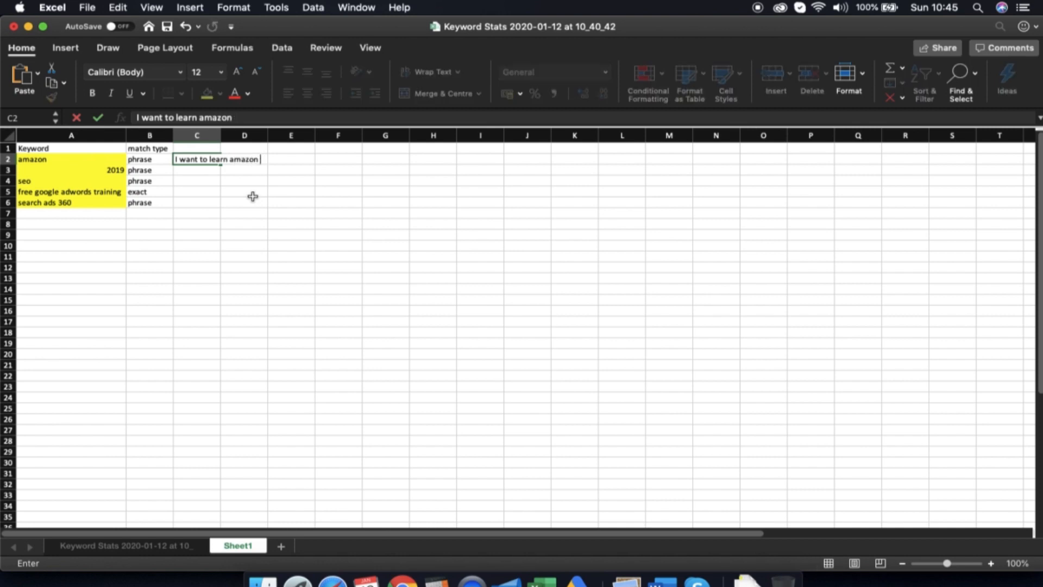
pyautogui.write('ppc')
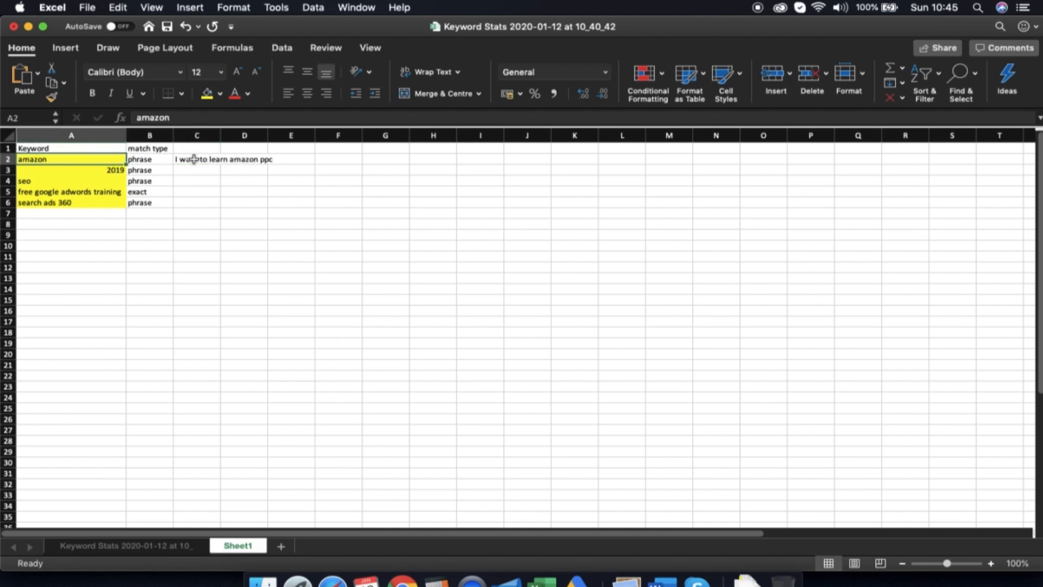
pyautogui.click(196, 159)
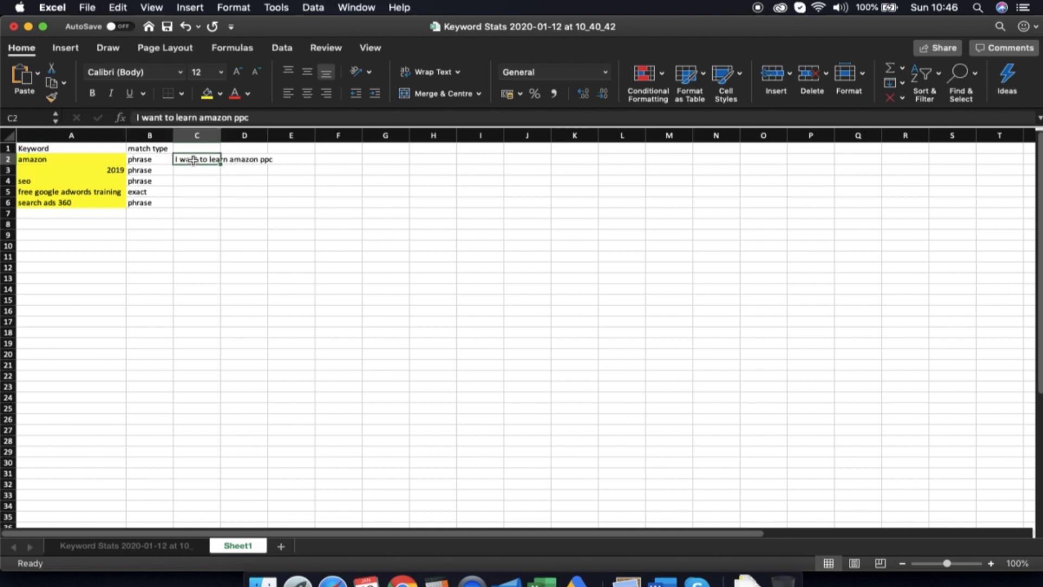
# Review the free google training example beside the exact-match keyword free google adwords training
pyautogui.click(197, 191)
pyautogui.write('free google training')
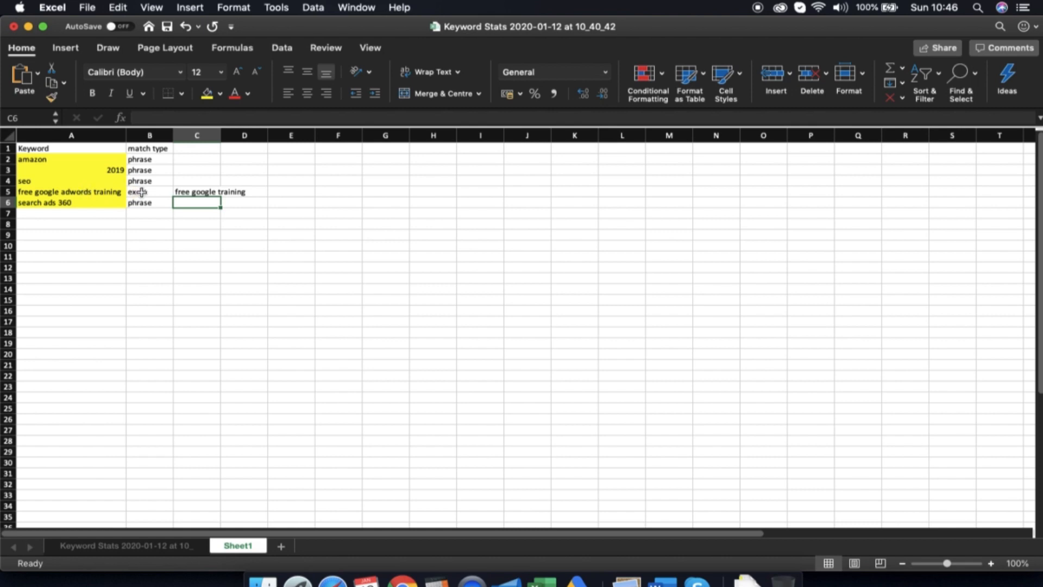
pyautogui.click(70, 191)
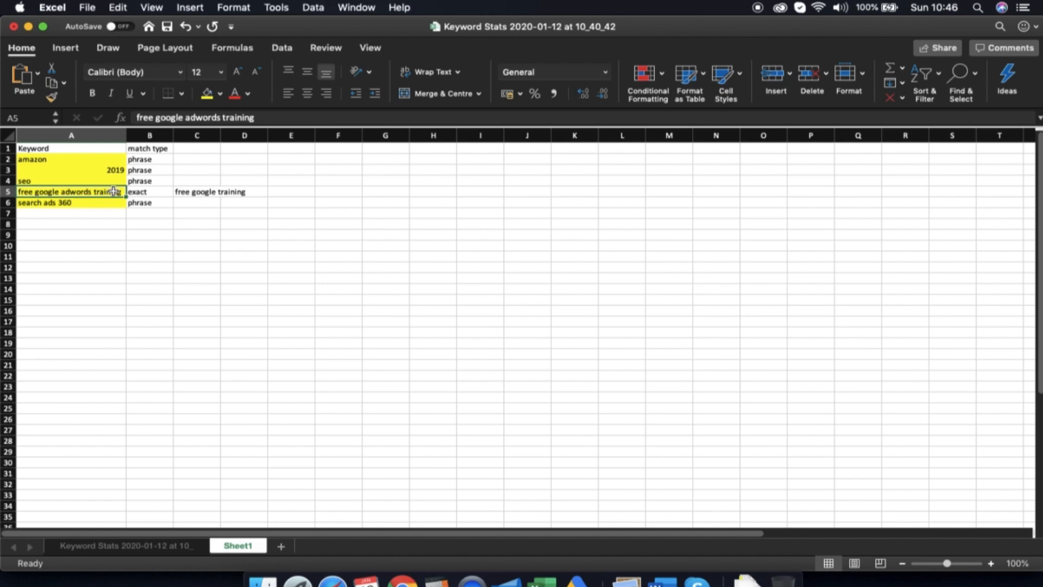
pyautogui.click(197, 191)
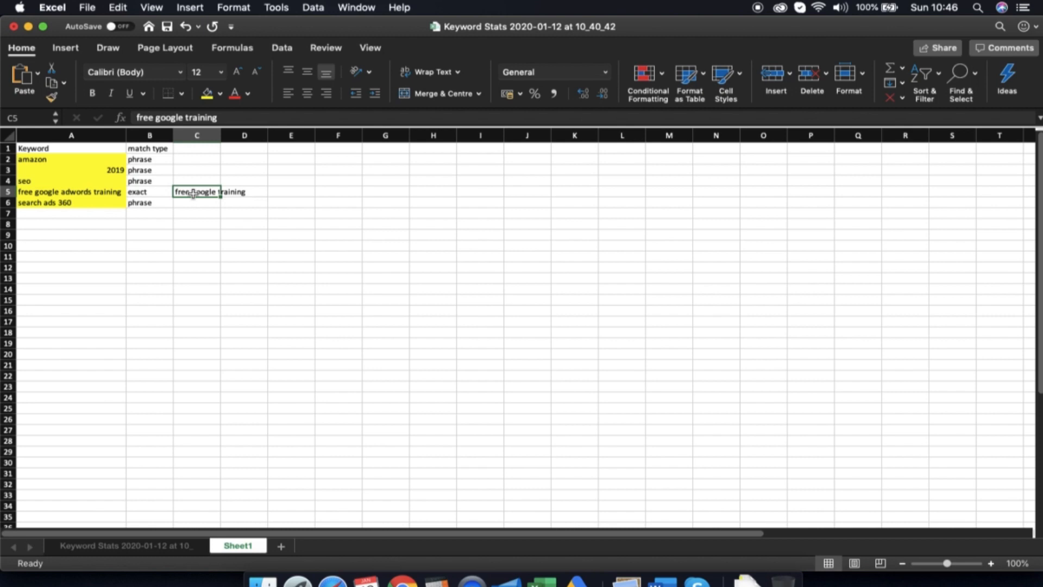
pyautogui.moveTo(152, 191)
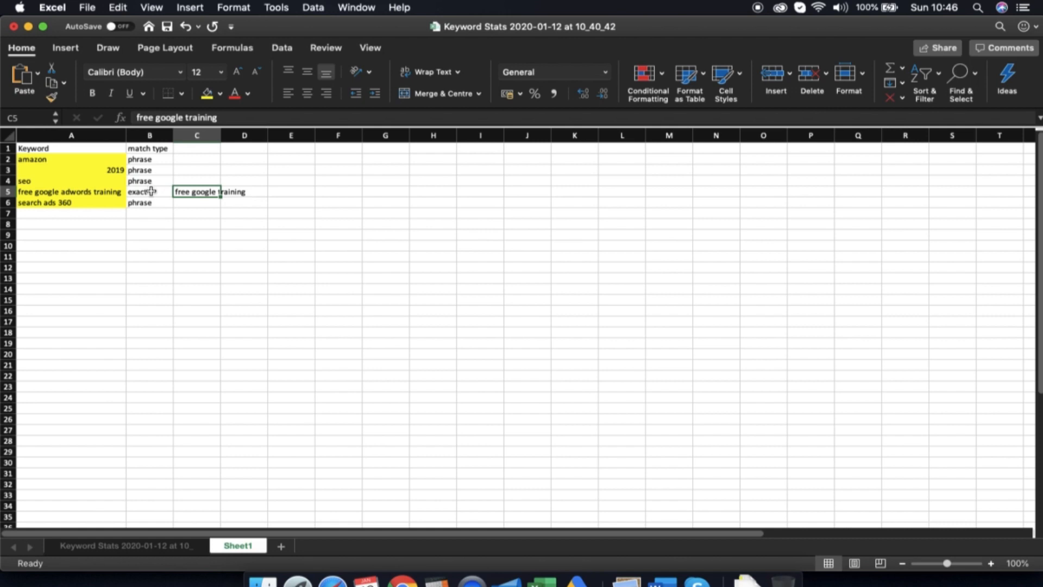
pyautogui.click(148, 192)
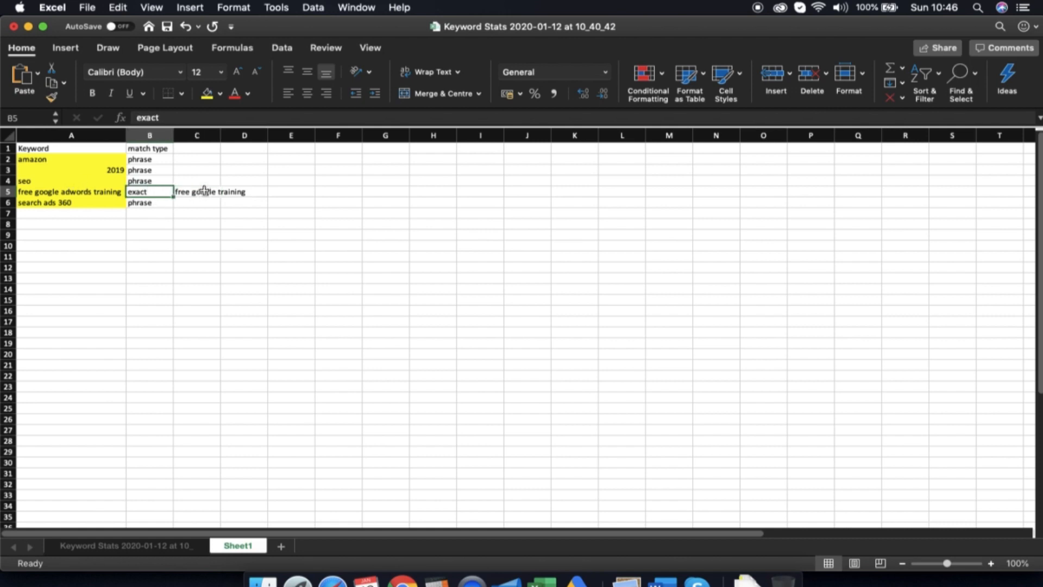